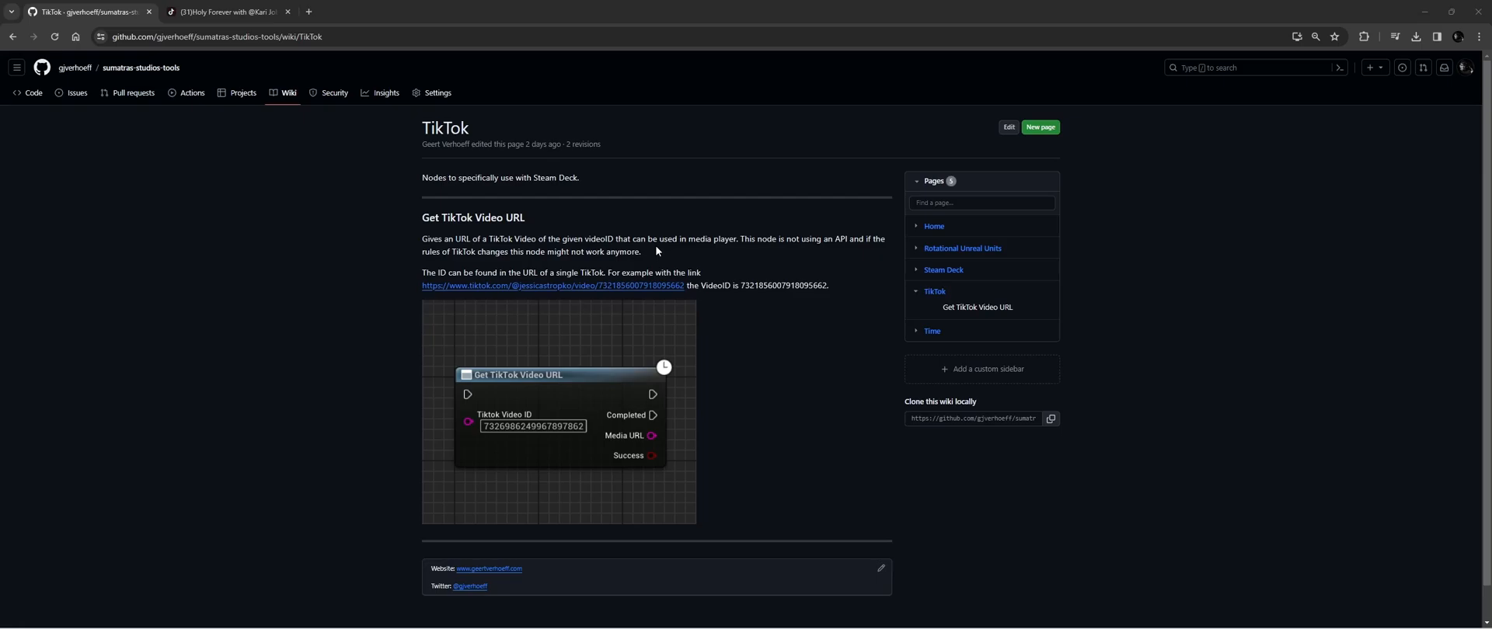
mouse_move(649, 235)
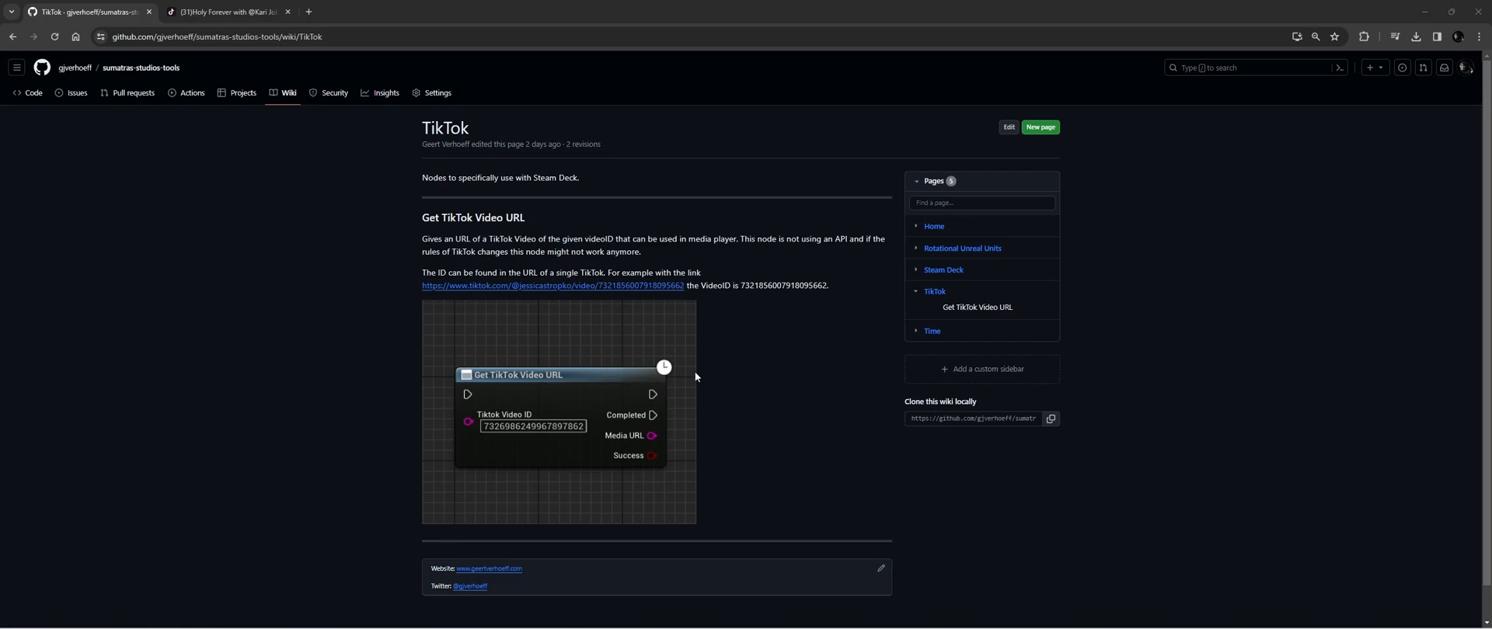
mouse_move(538, 389)
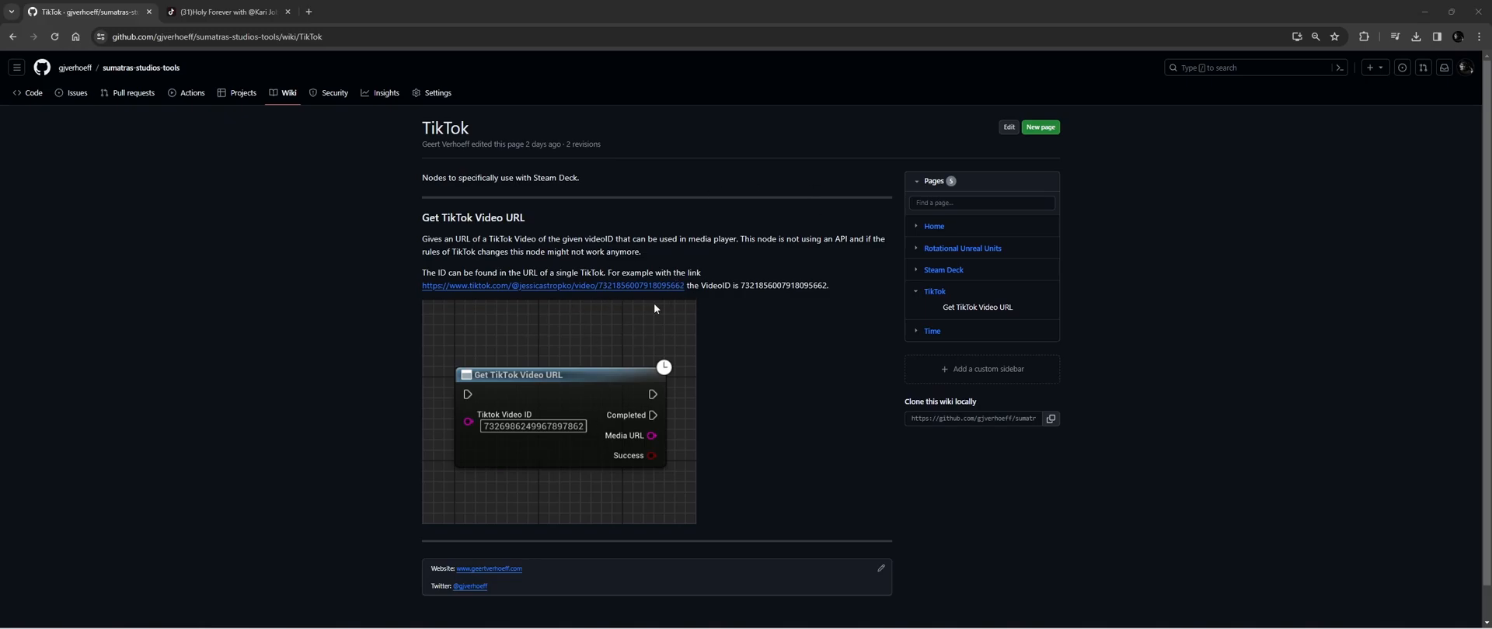
mouse_move(177, 146)
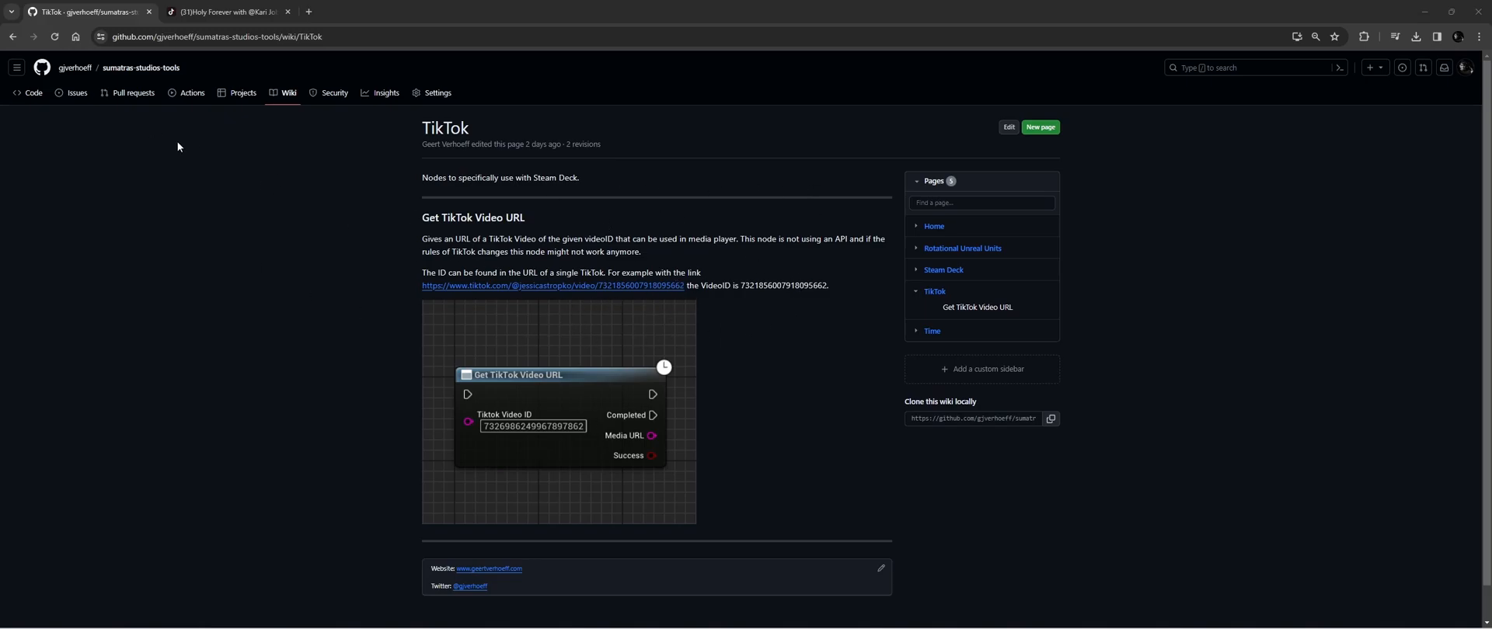
mouse_move(141, 68)
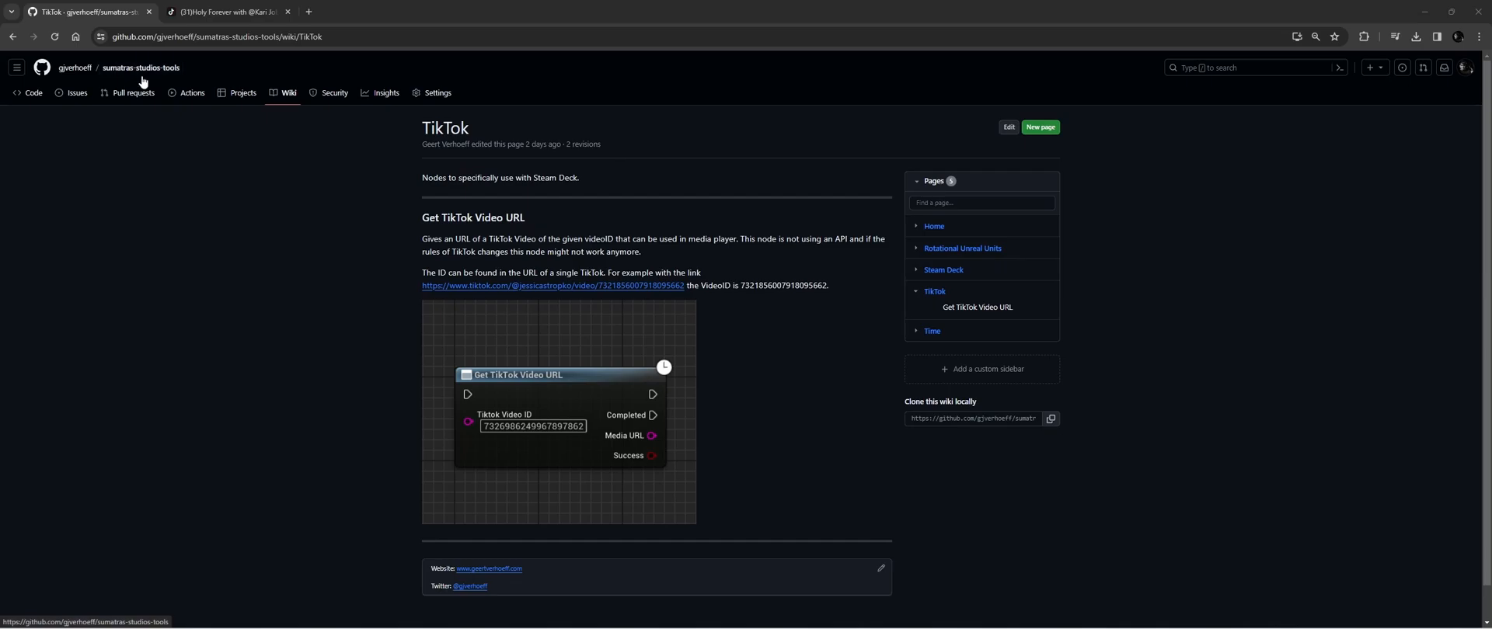
Open the sumatras-studios-tools Releases page to view release 0.1.3 and its plugin zip.
left_click(33, 93)
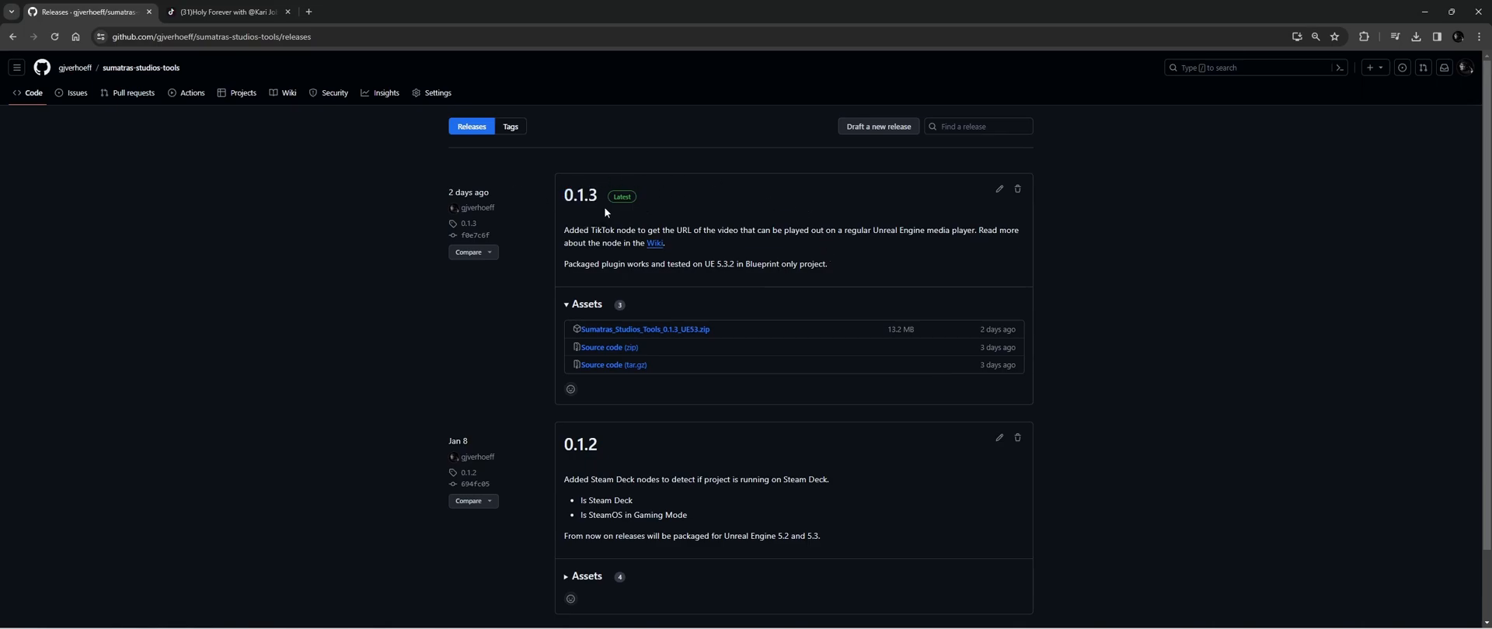
mouse_move(628, 245)
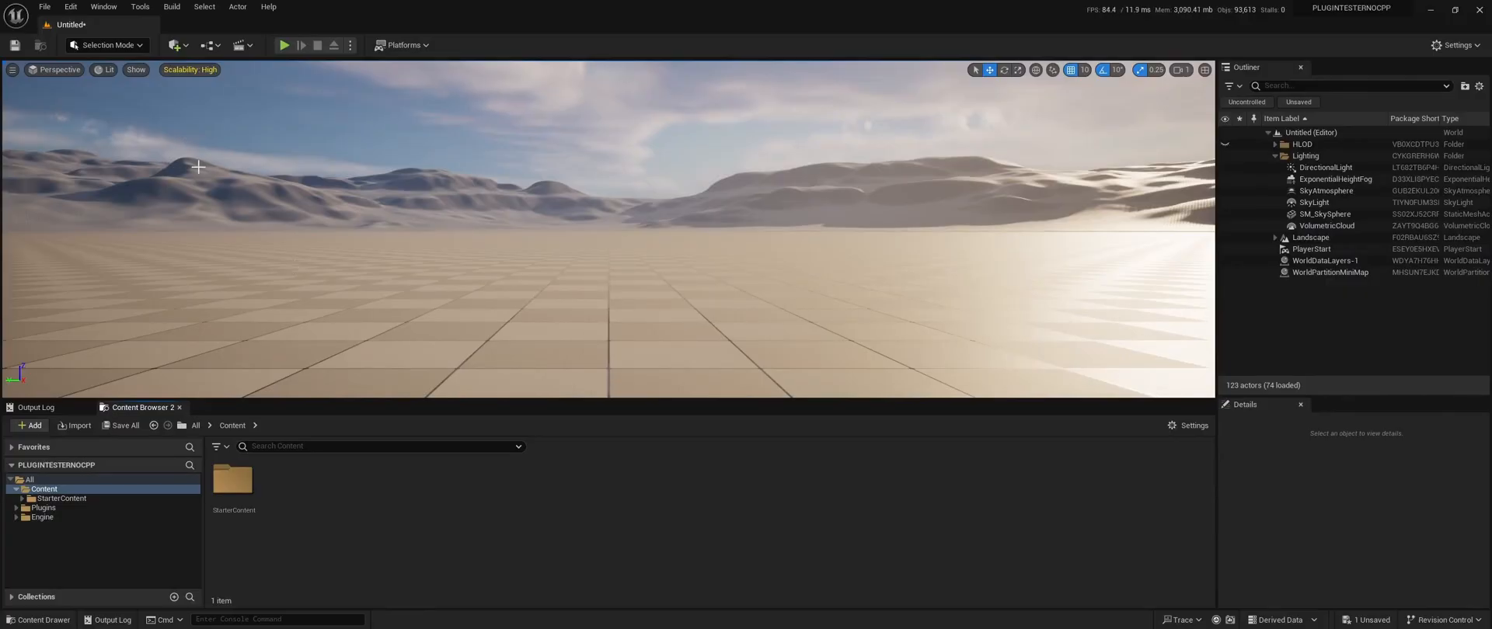
mouse_move(70, 7)
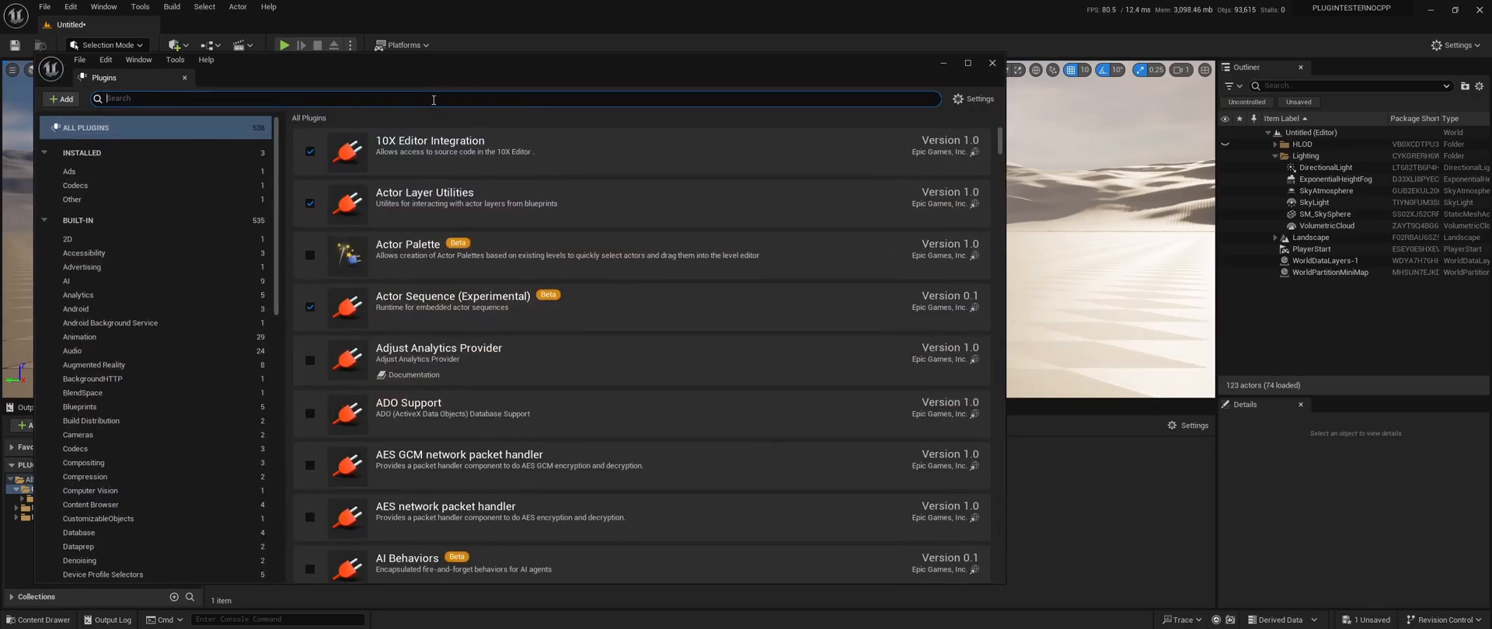
left_click(73, 200)
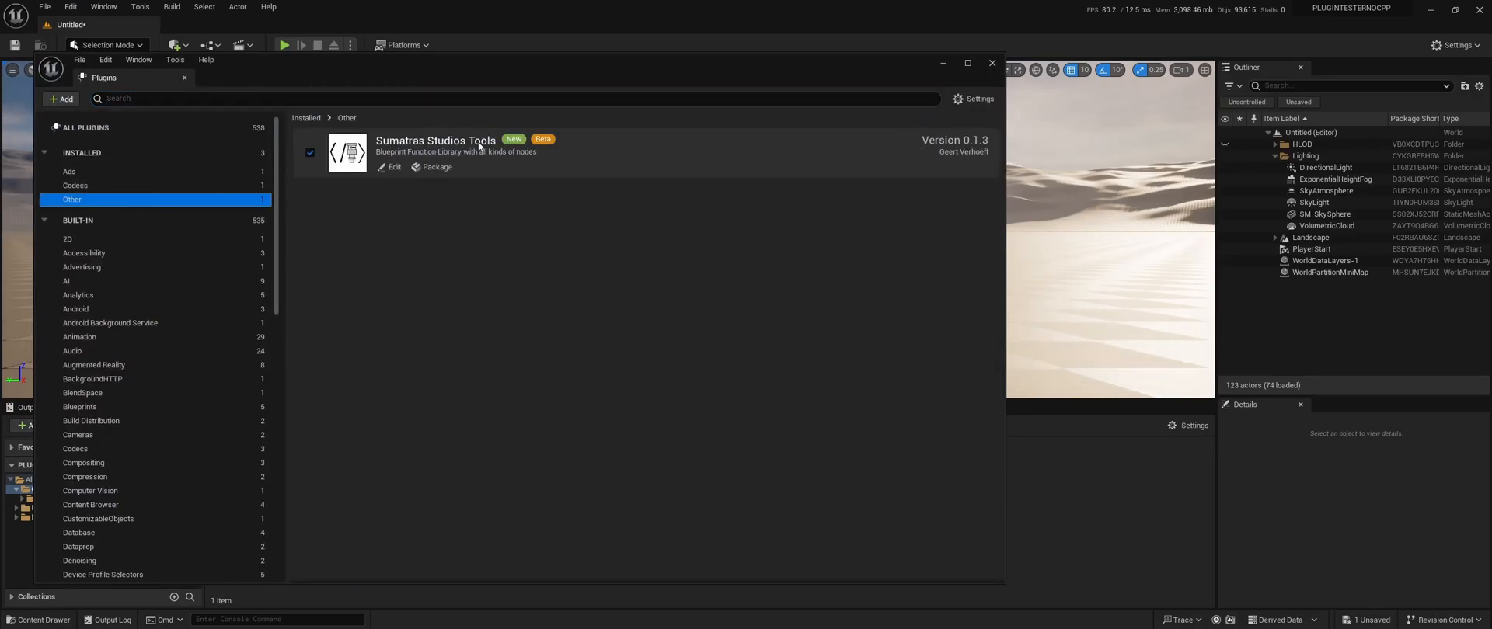
mouse_move(986, 144)
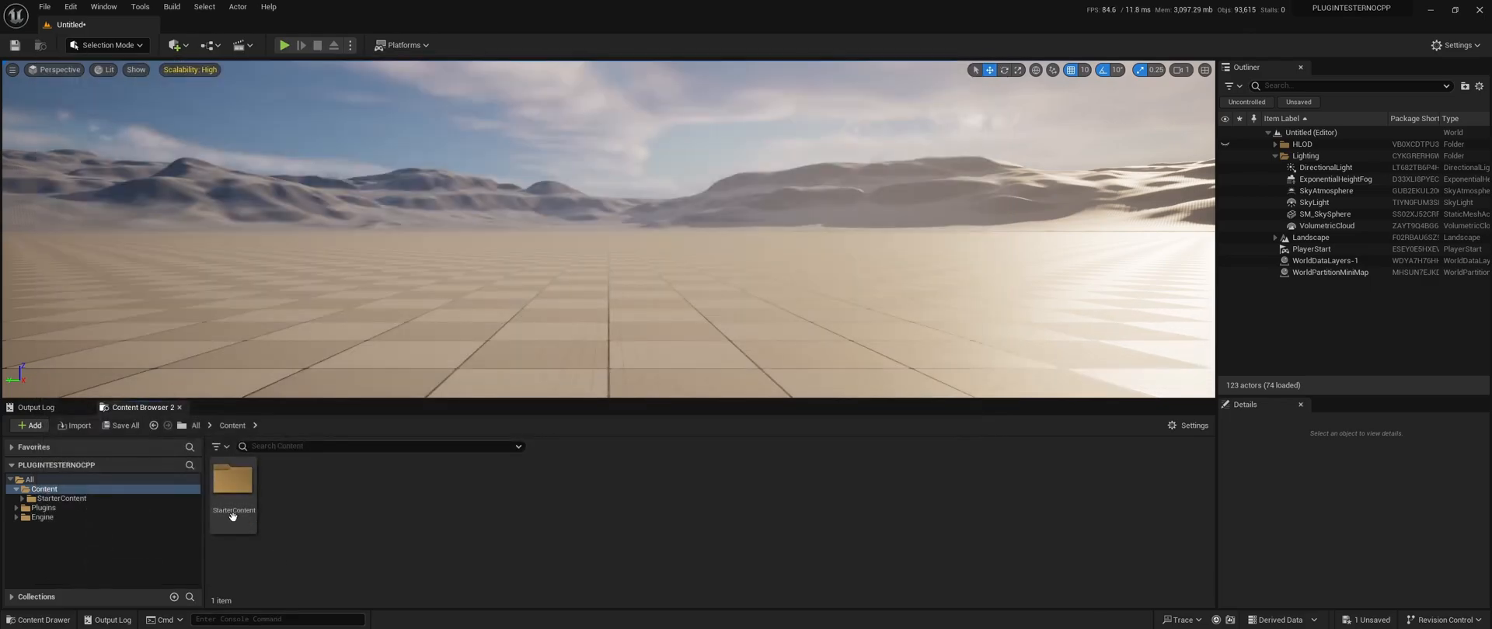
Add a Blueprint Class named TikTok_Video in Content and open its Event Graph.
left_click(29, 425)
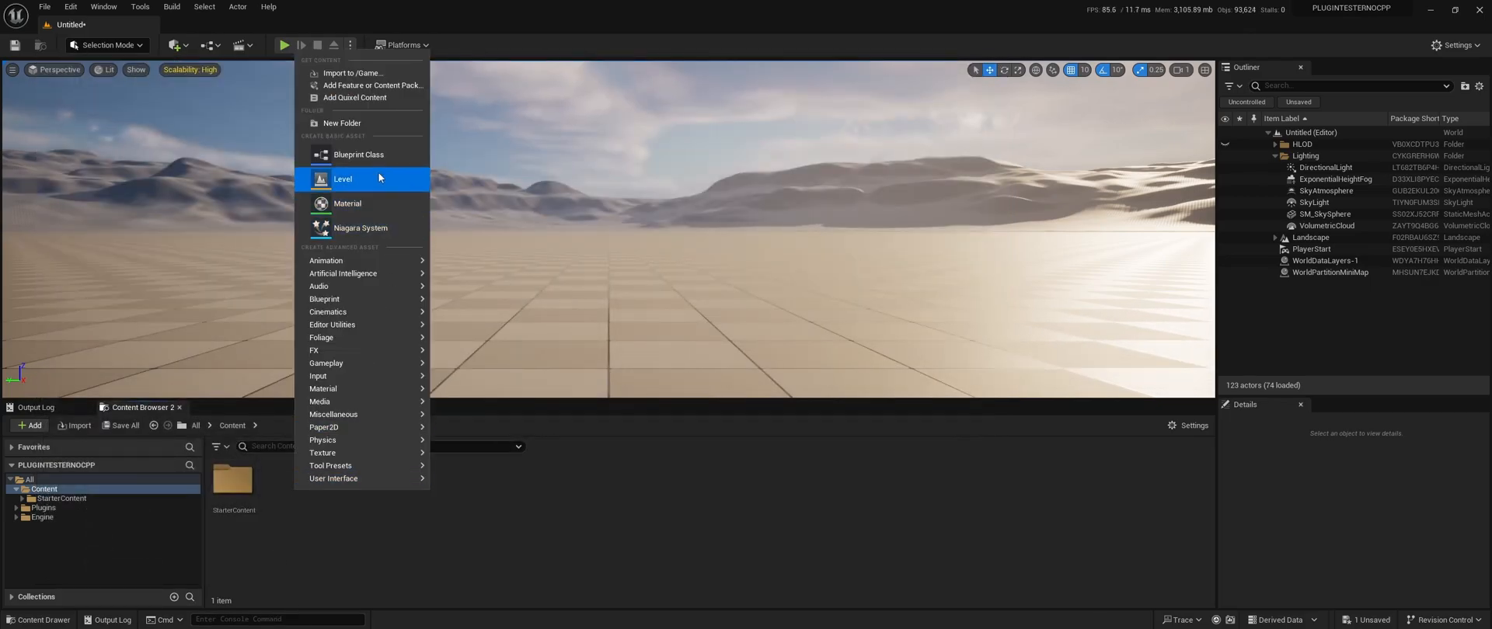
left_click(359, 154)
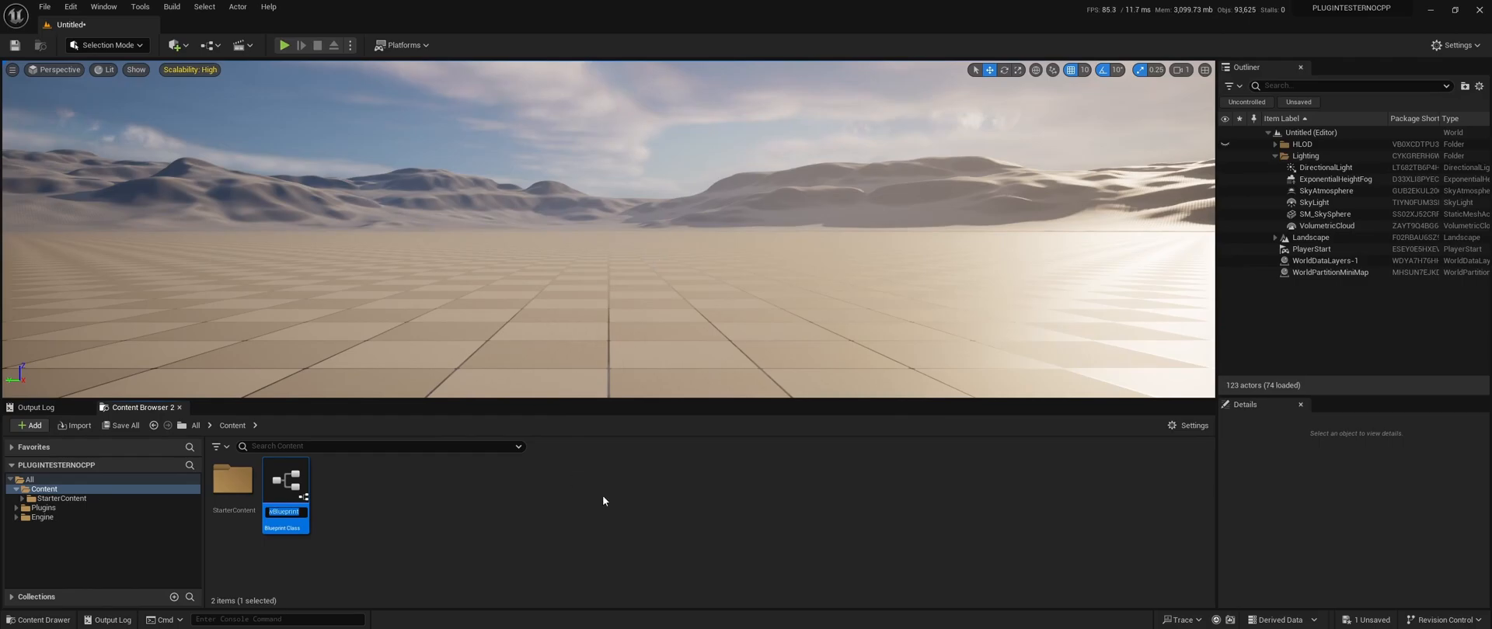
type("TikTok_Video")
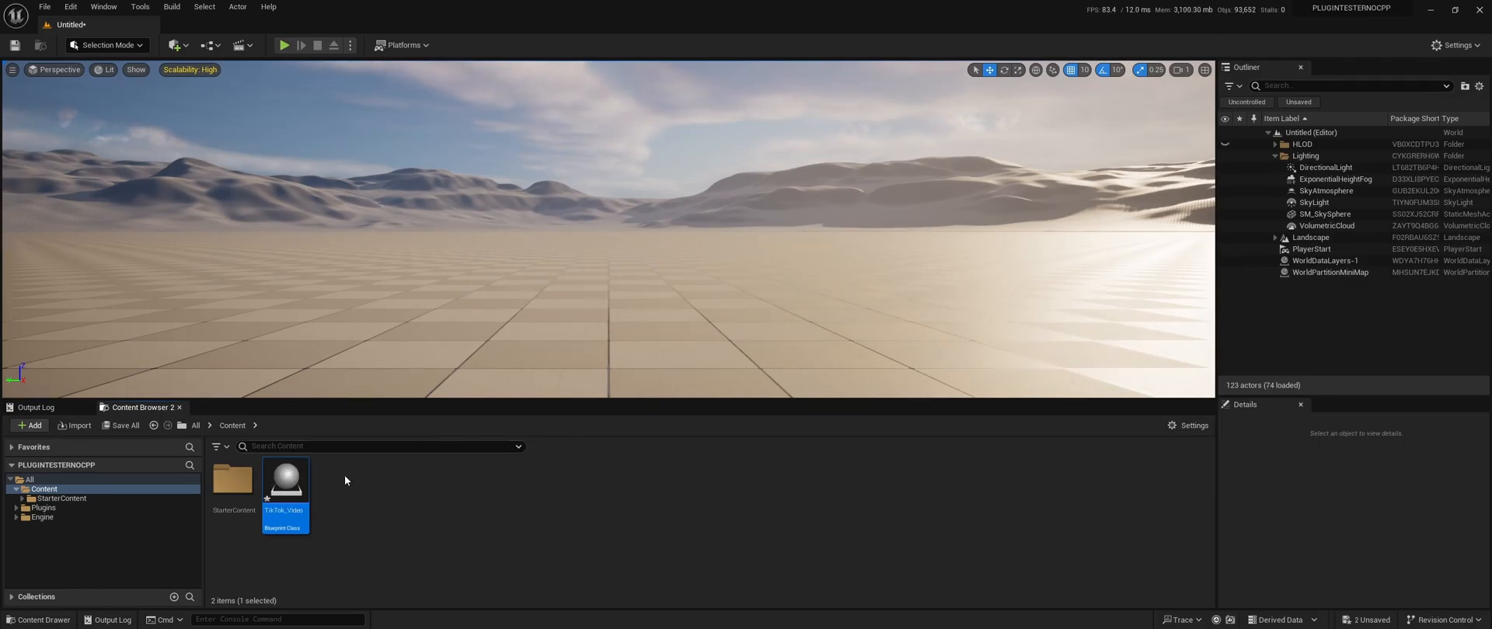
double_click(284, 480)
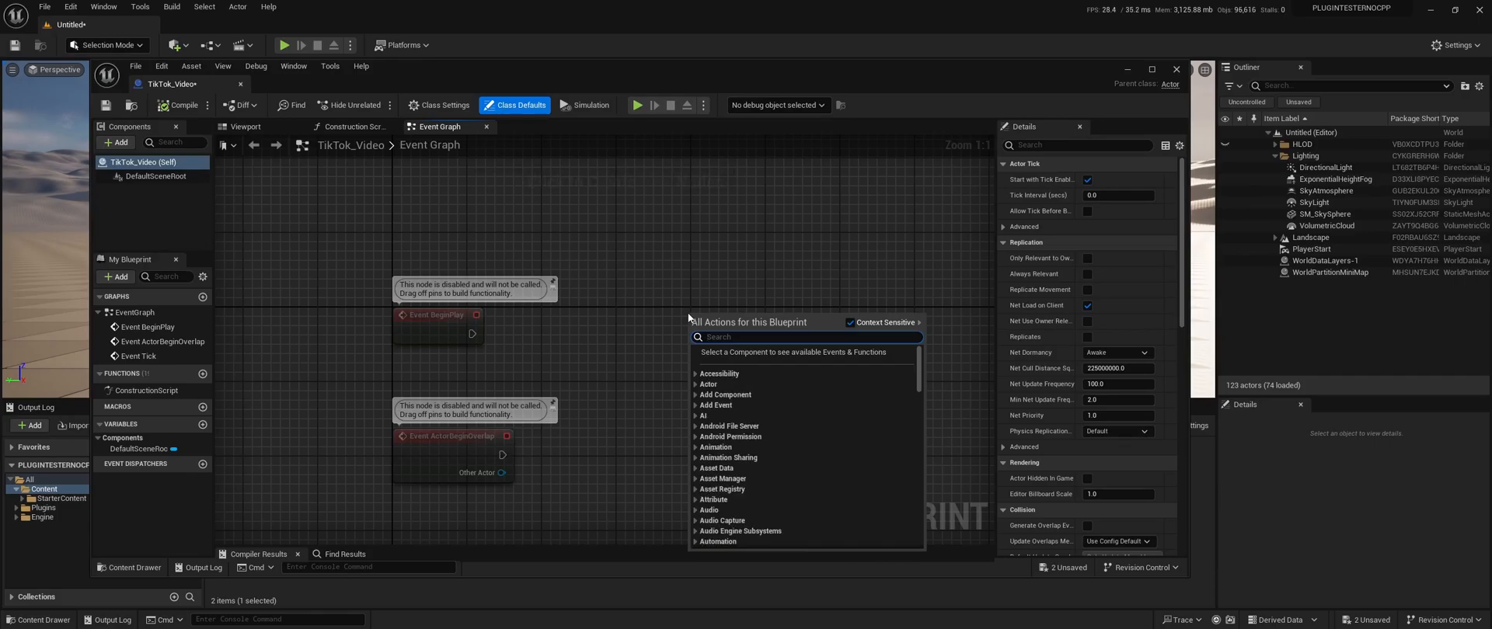
Add a Get TikTok Video URL node to the Event Graph, attached to Event BeginPlay.
type("tiktok")
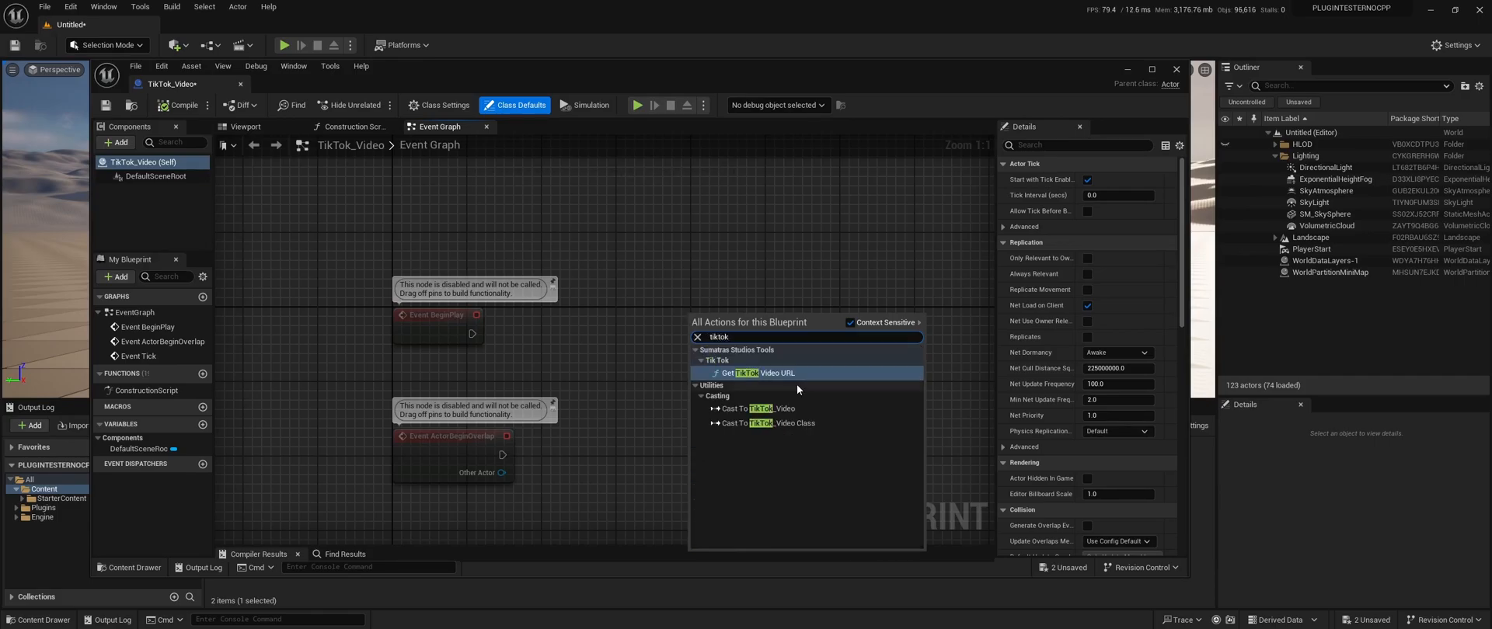
left_click(753, 373)
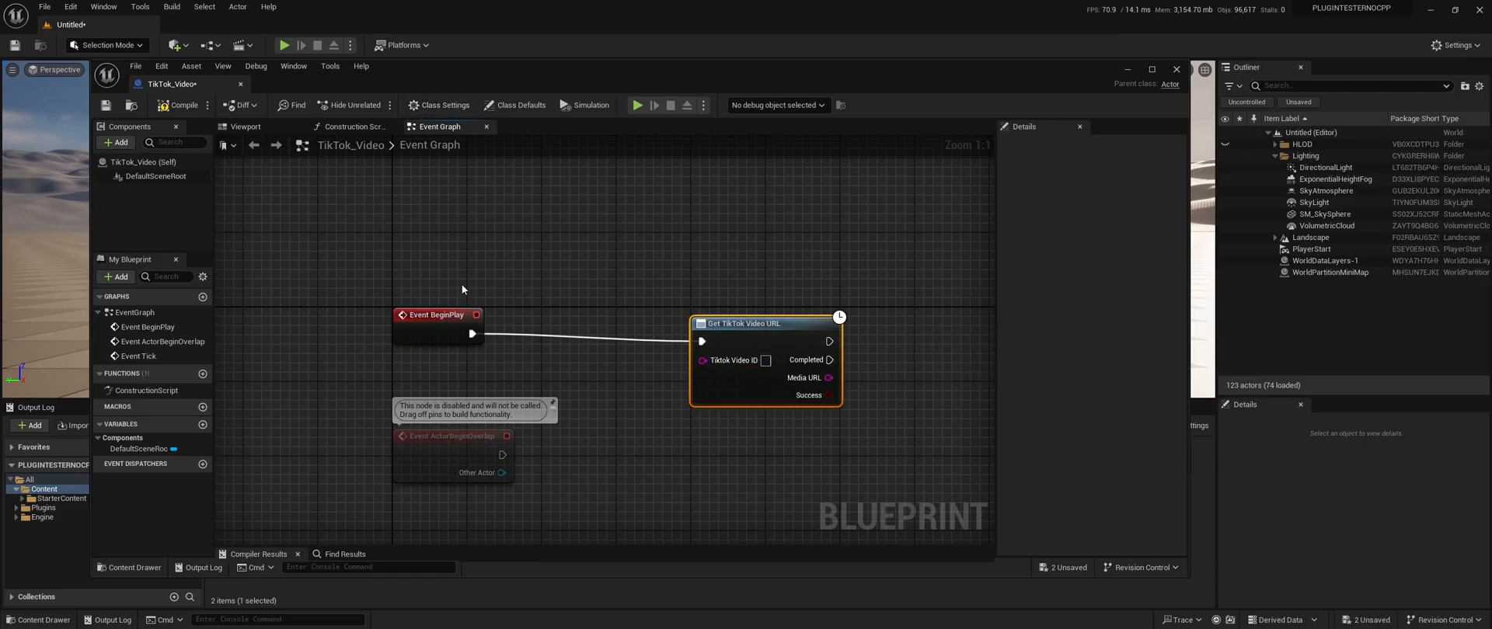
mouse_move(529, 277)
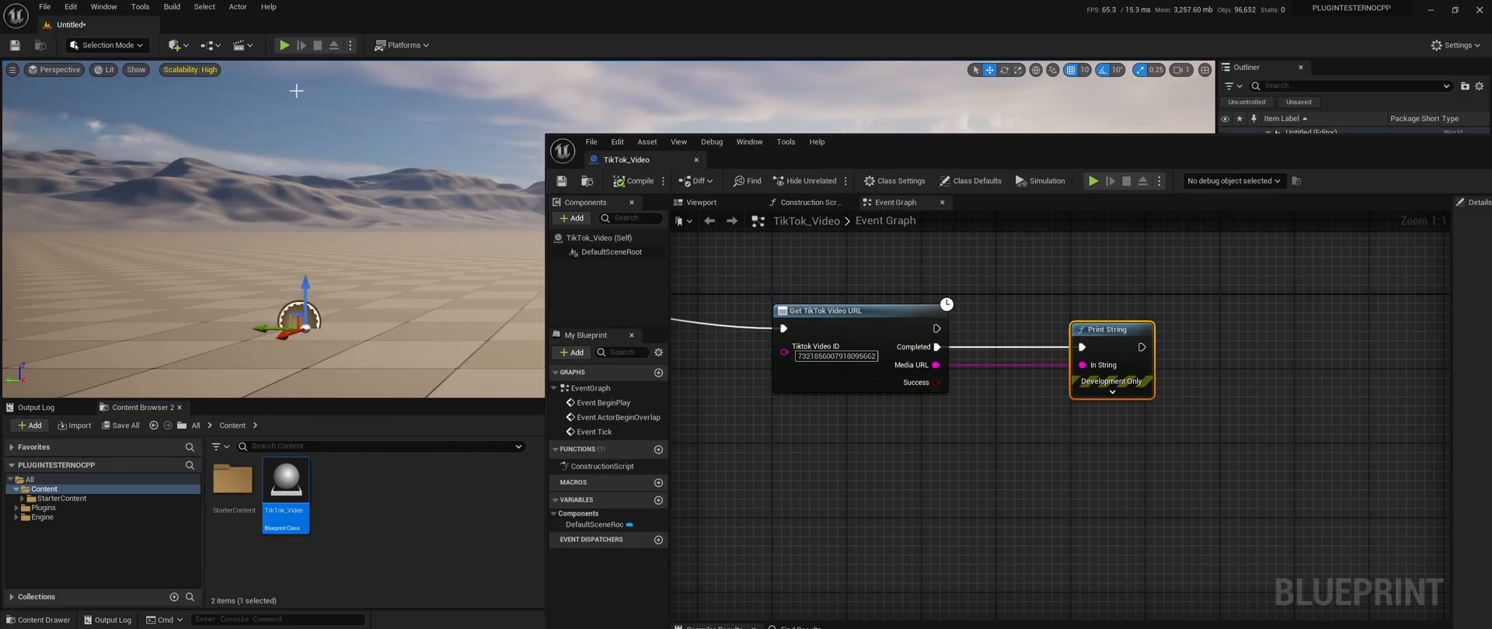
Simulate the level to test the Media URL Print String output, then stop.
left_click(284, 45)
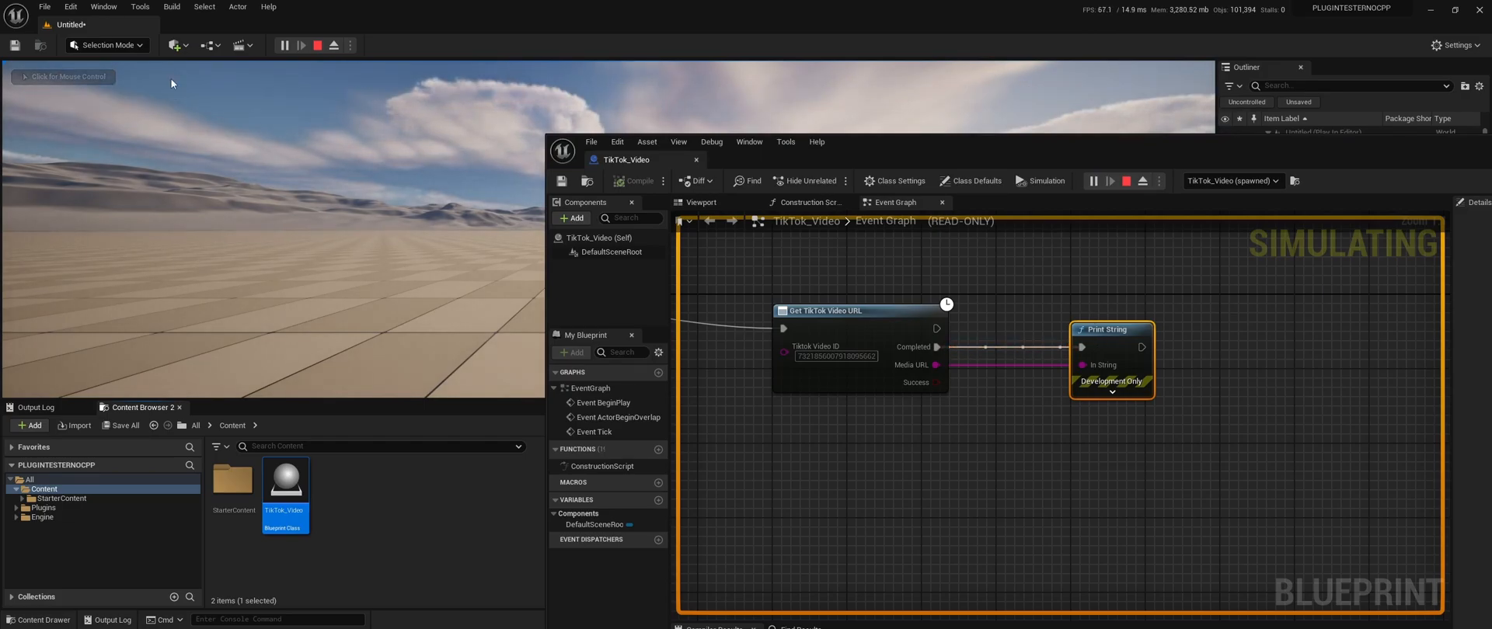
mouse_move(317, 46)
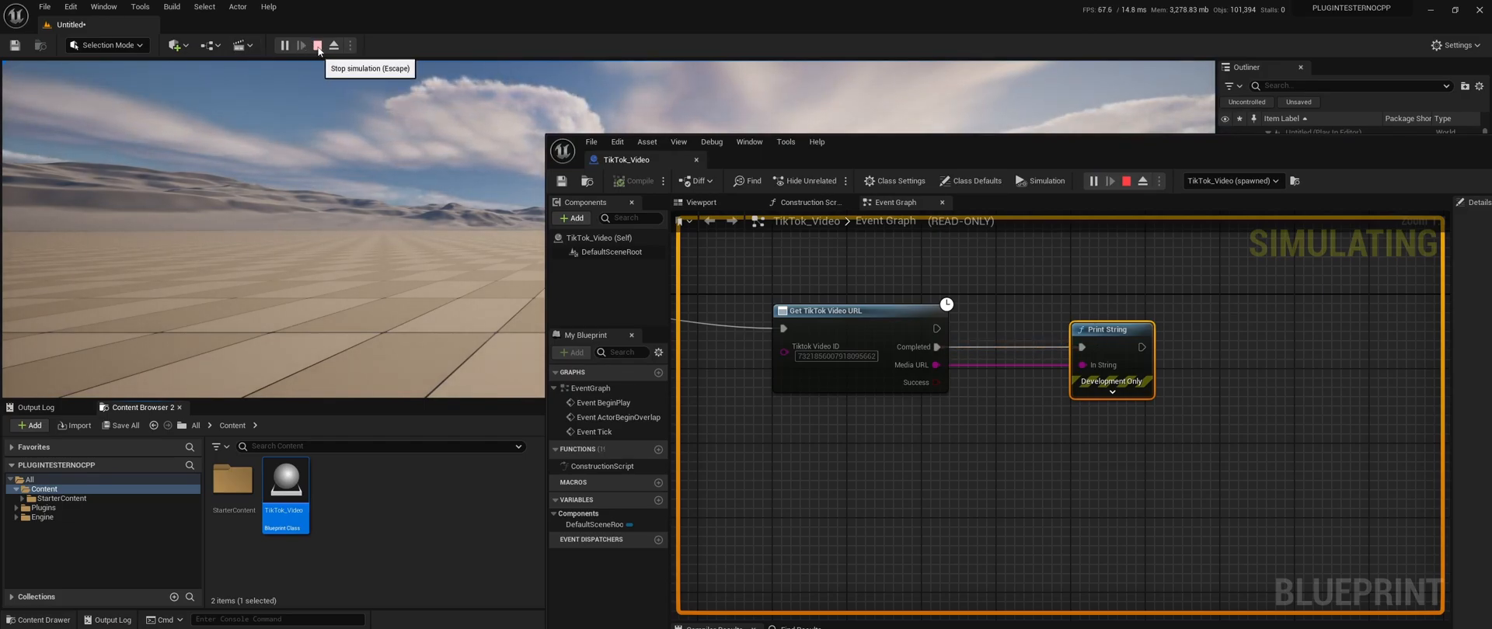
left_click(317, 45)
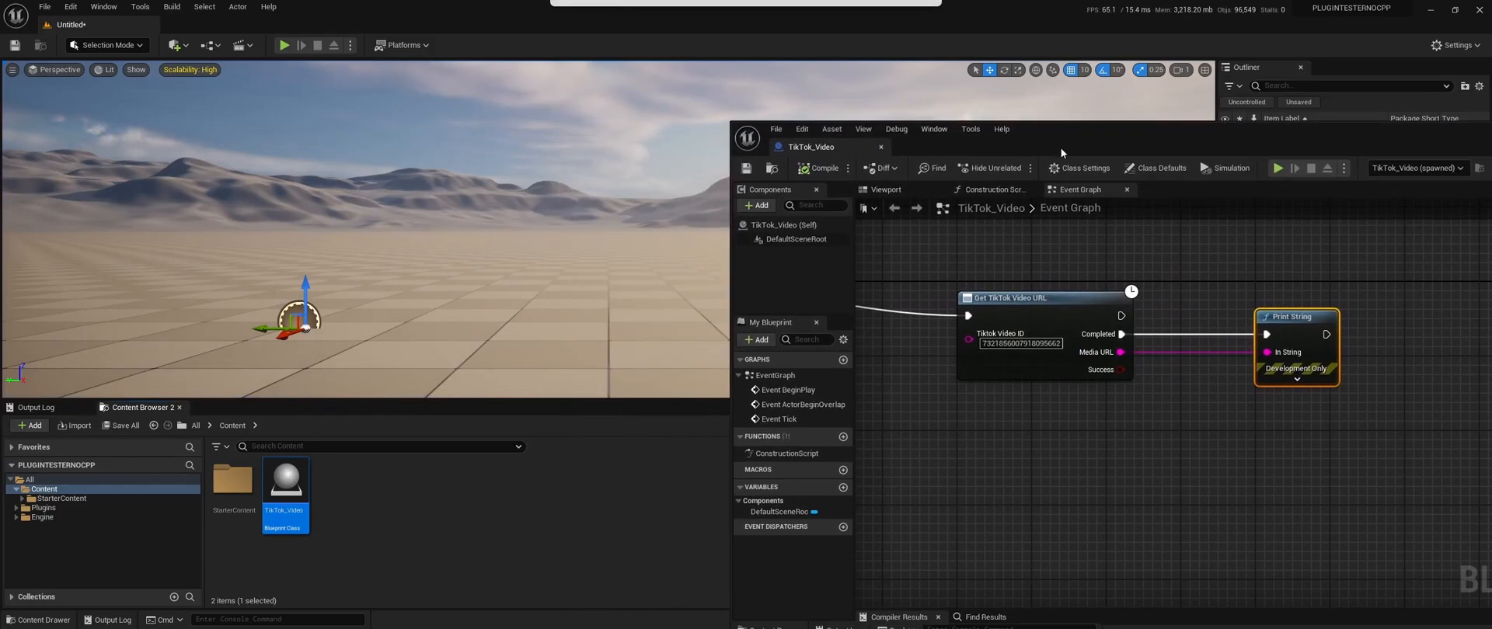
Place a Cube in the level via Quickly Add and scale it into a large screen.
left_click(205, 45)
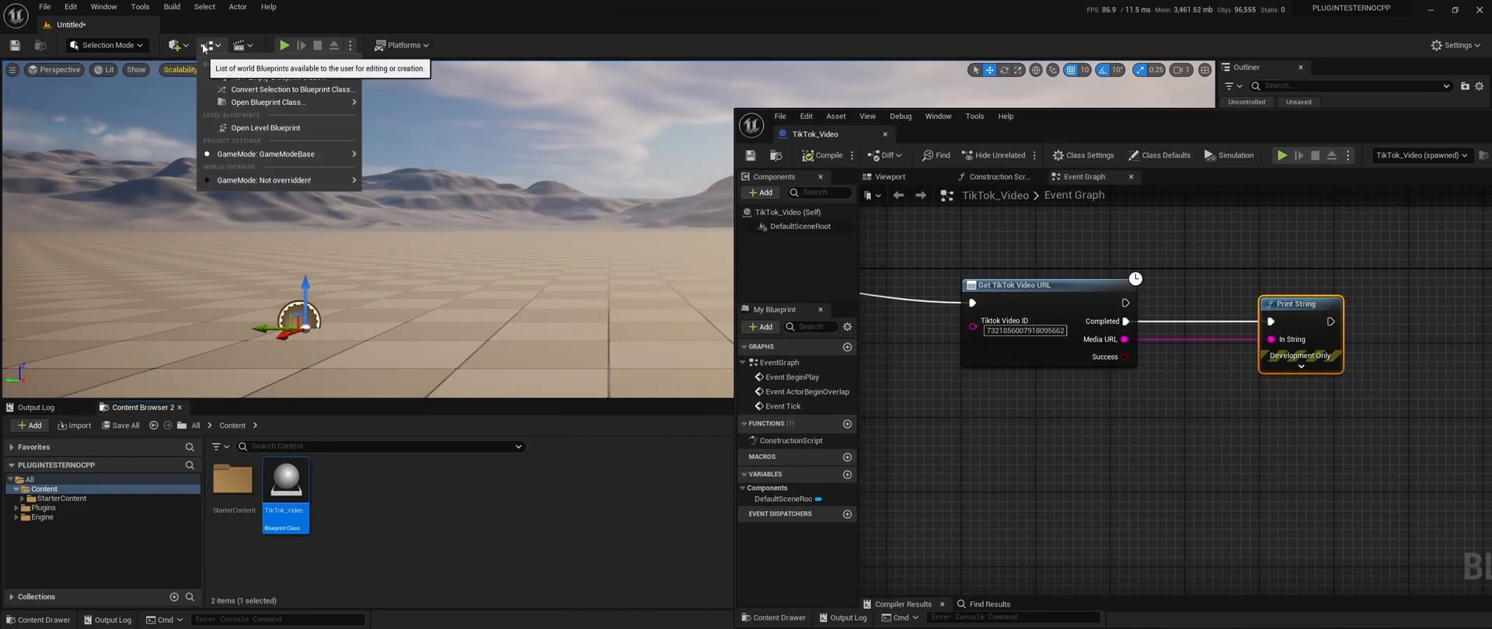
left_click(174, 45)
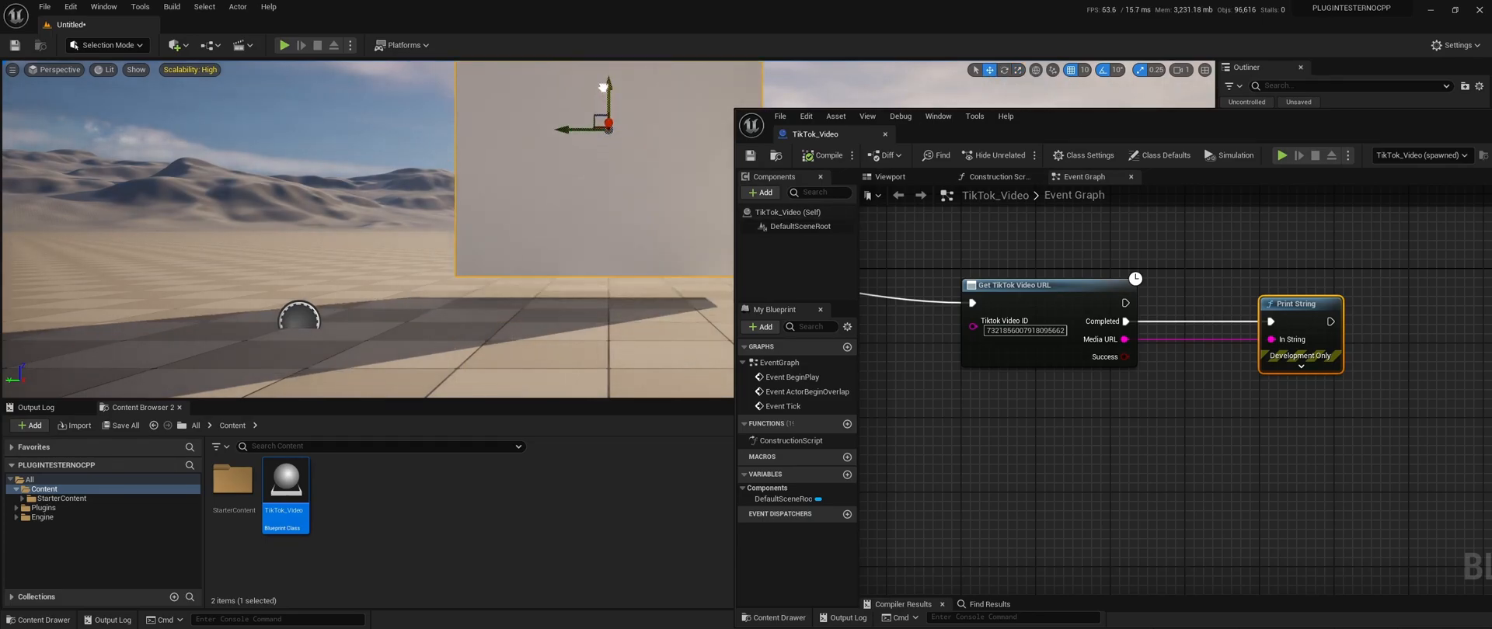
left_click(29, 425)
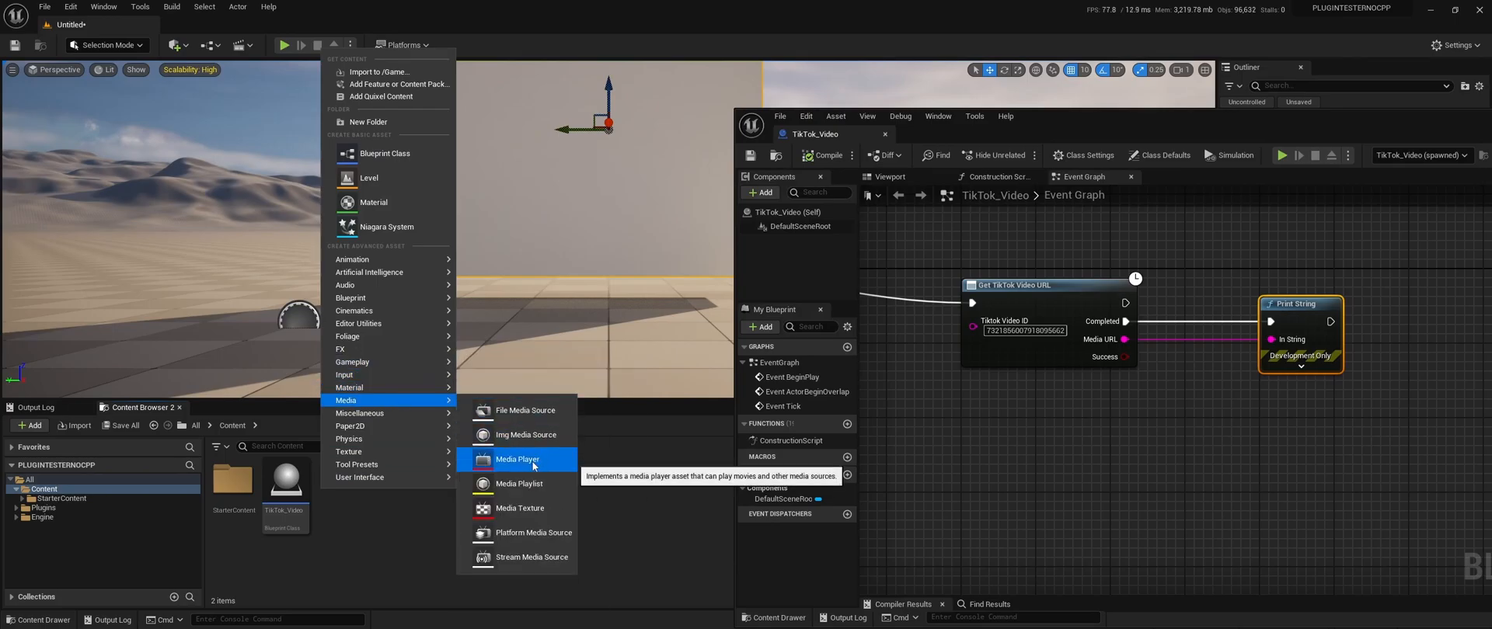
Create the TikTokMediaPlayer Media Player with a linked Video output MediaTexture.
left_click(517, 460)
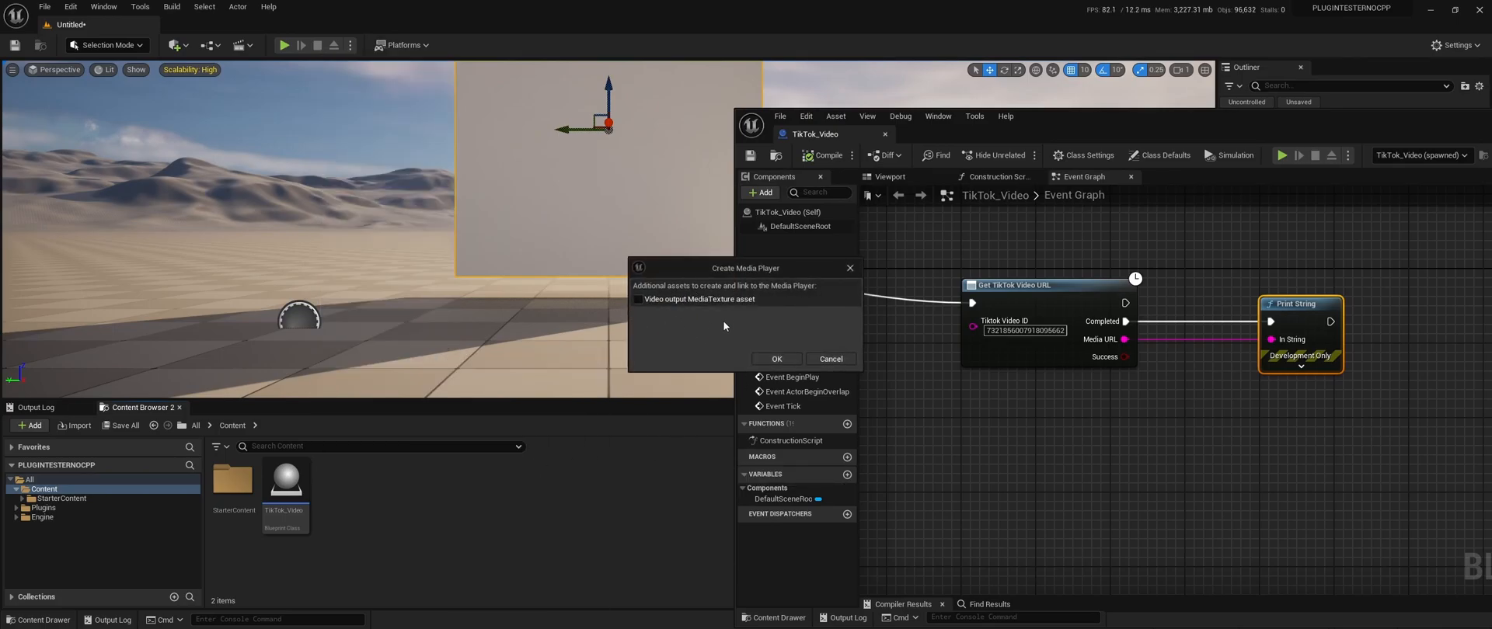
left_click(638, 298)
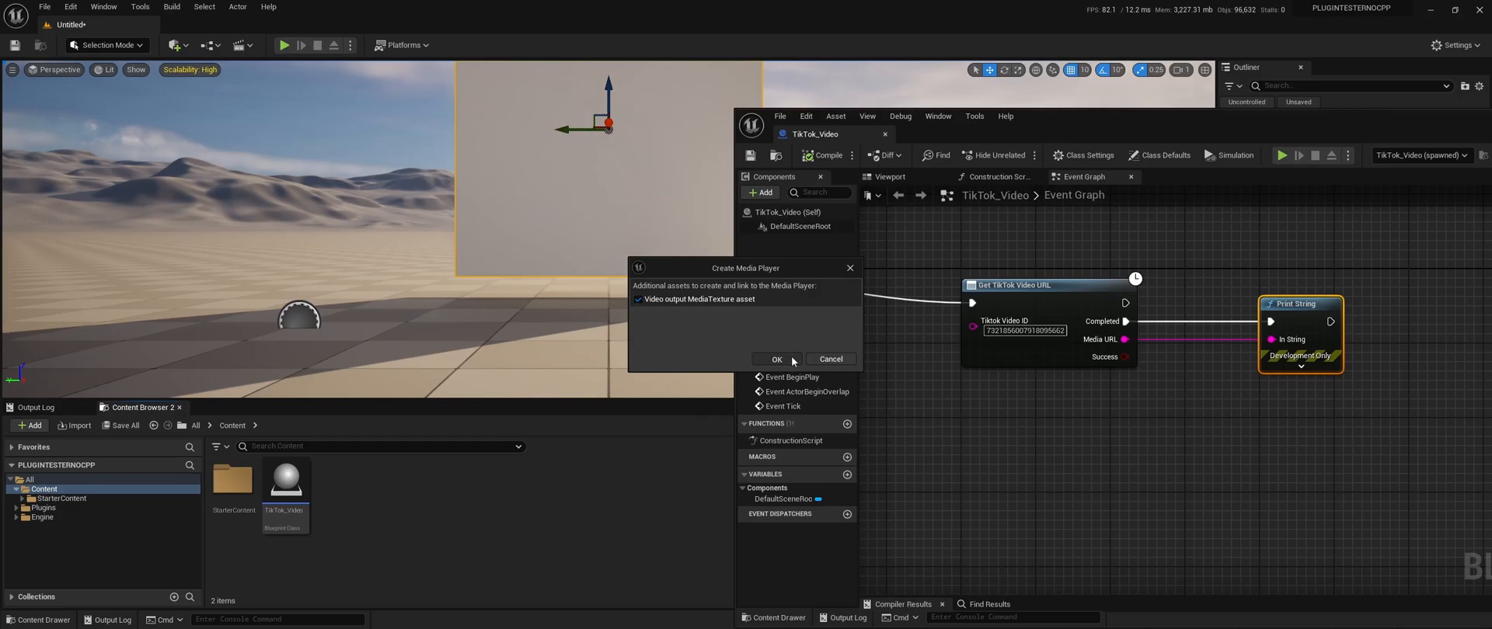
left_click(775, 360)
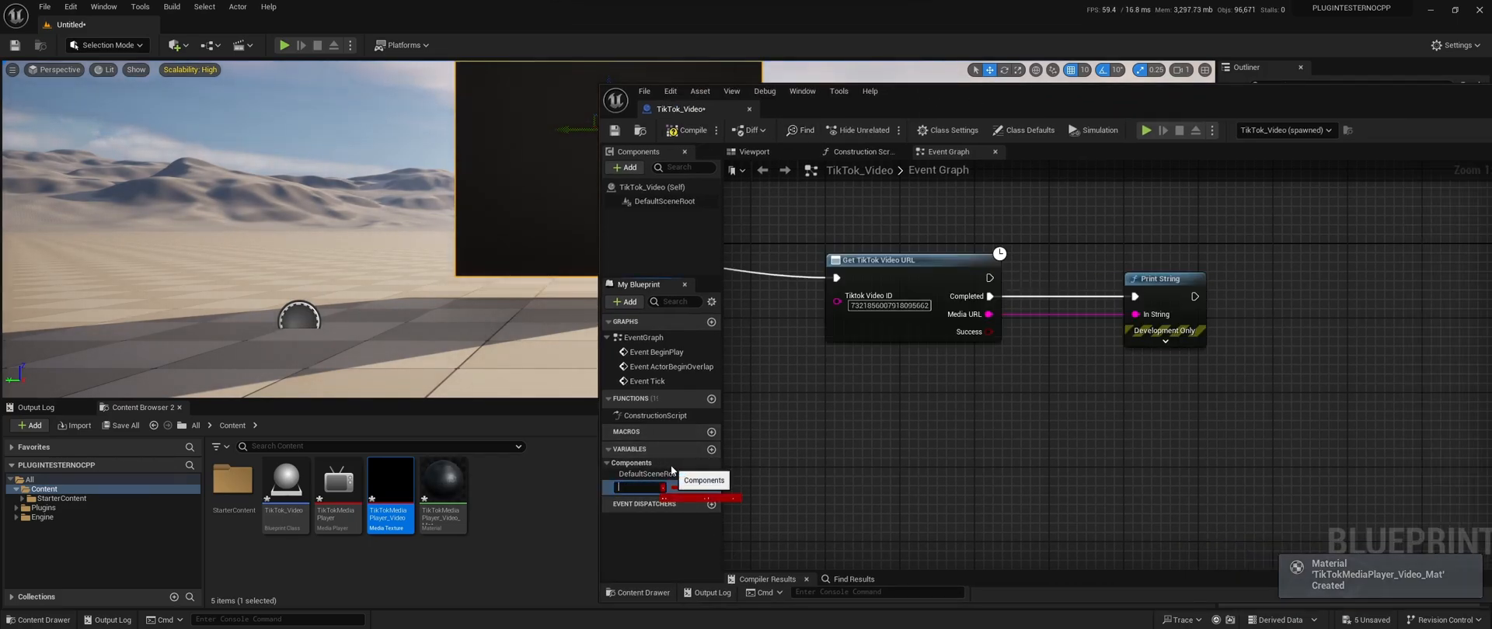
Add a TikTokMediaPlayer variable of type Media Player Object Reference.
type("TikTokMedia")
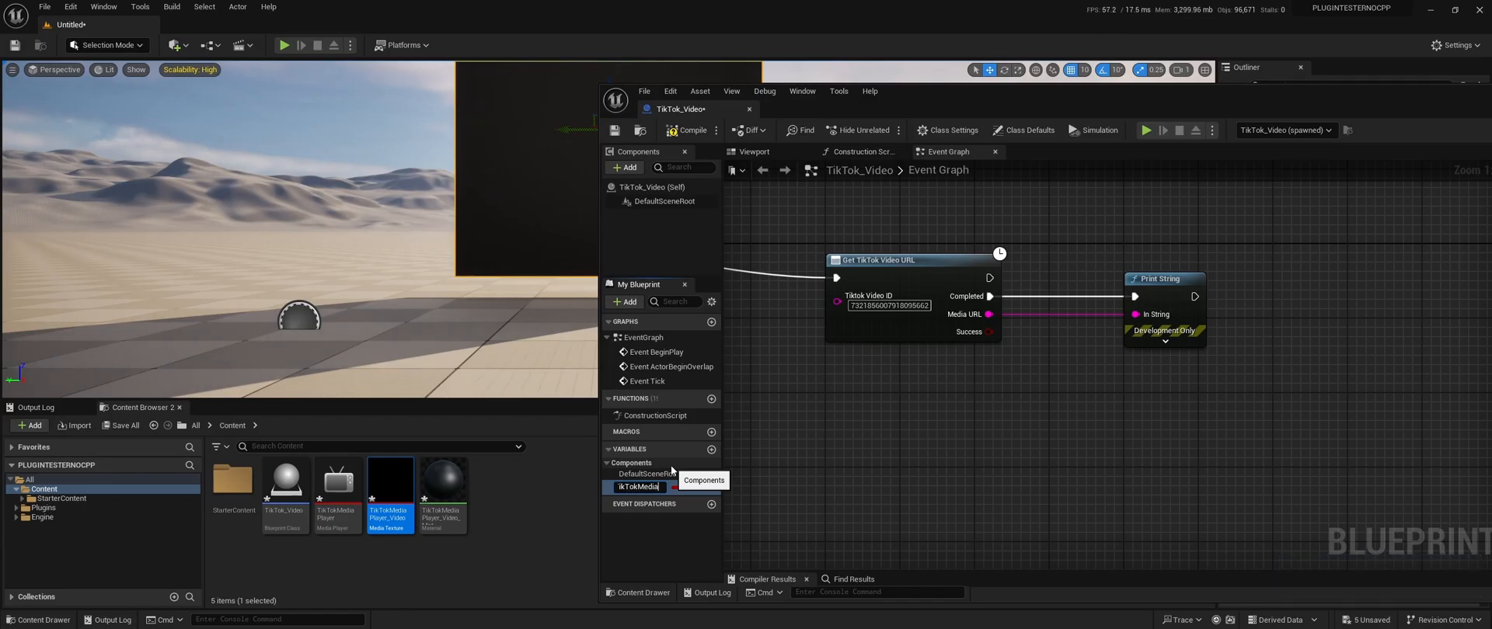
left_click(713, 488)
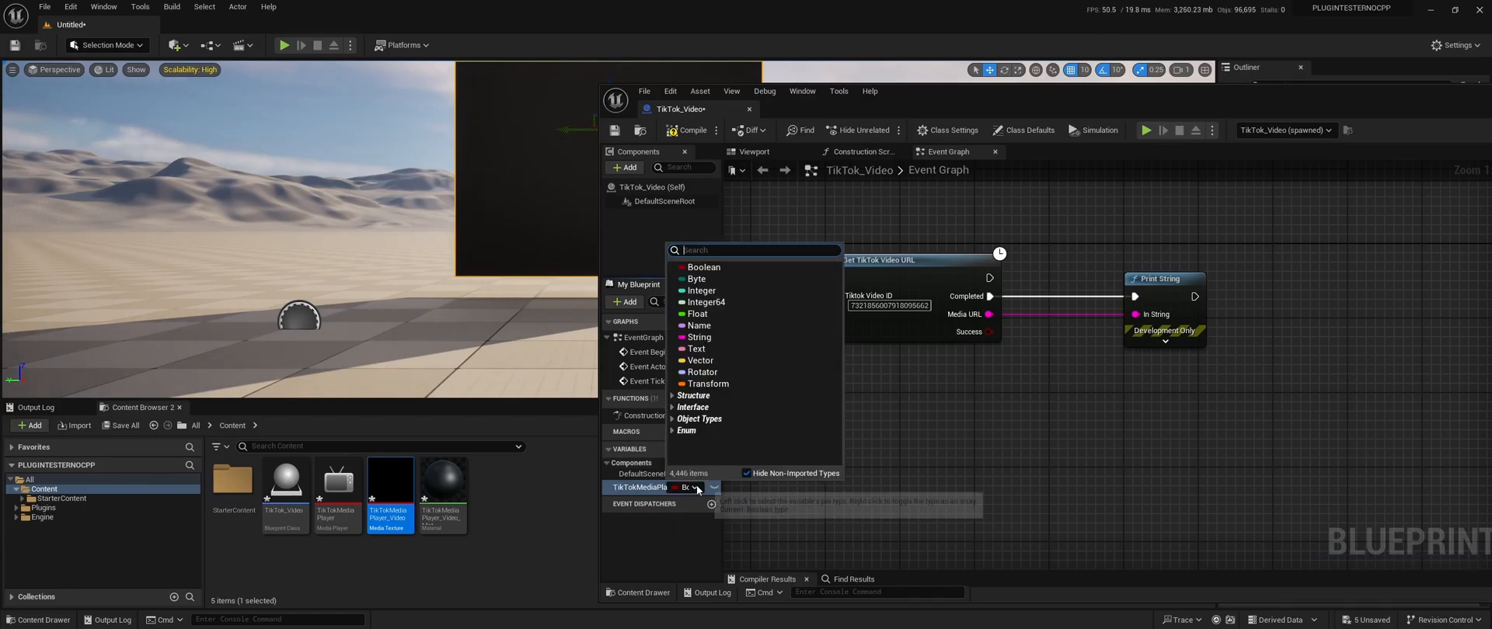
type("media")
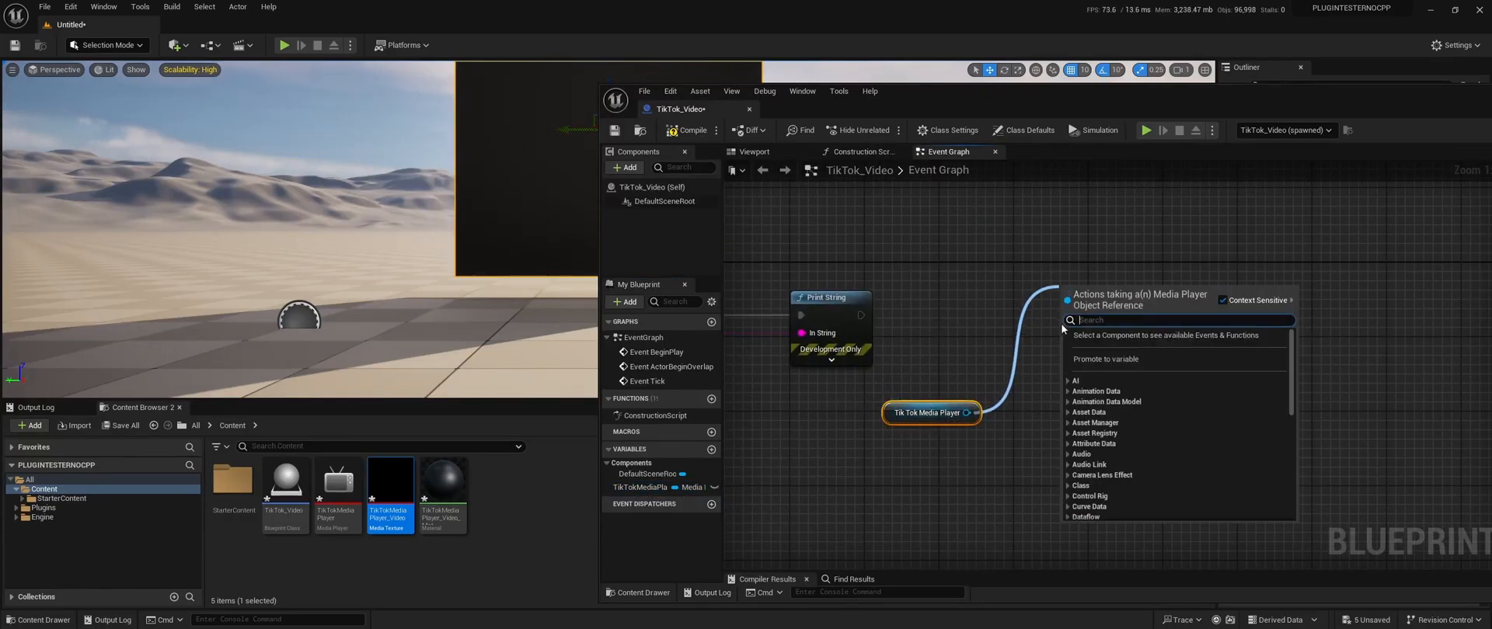
Add an Open Url node on TikTokMediaPlayer and connect Media URL to its Url pin.
type("open url")
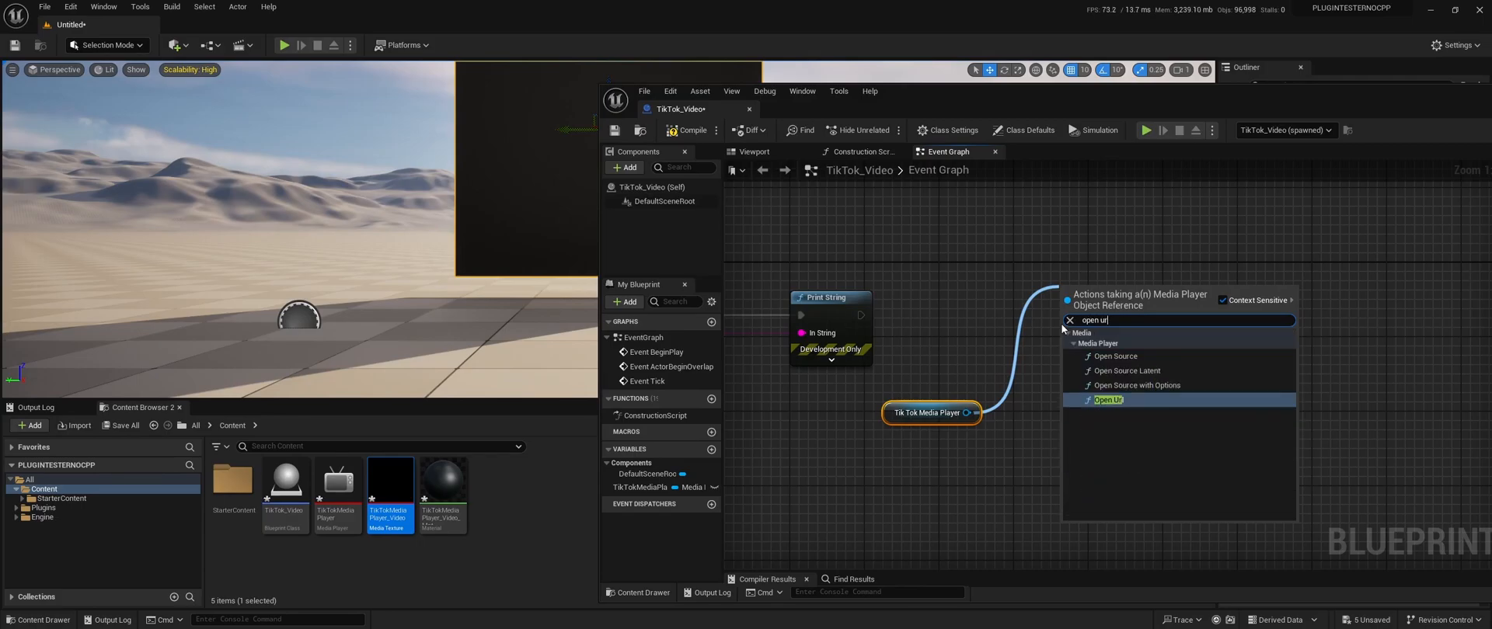
left_click(1108, 399)
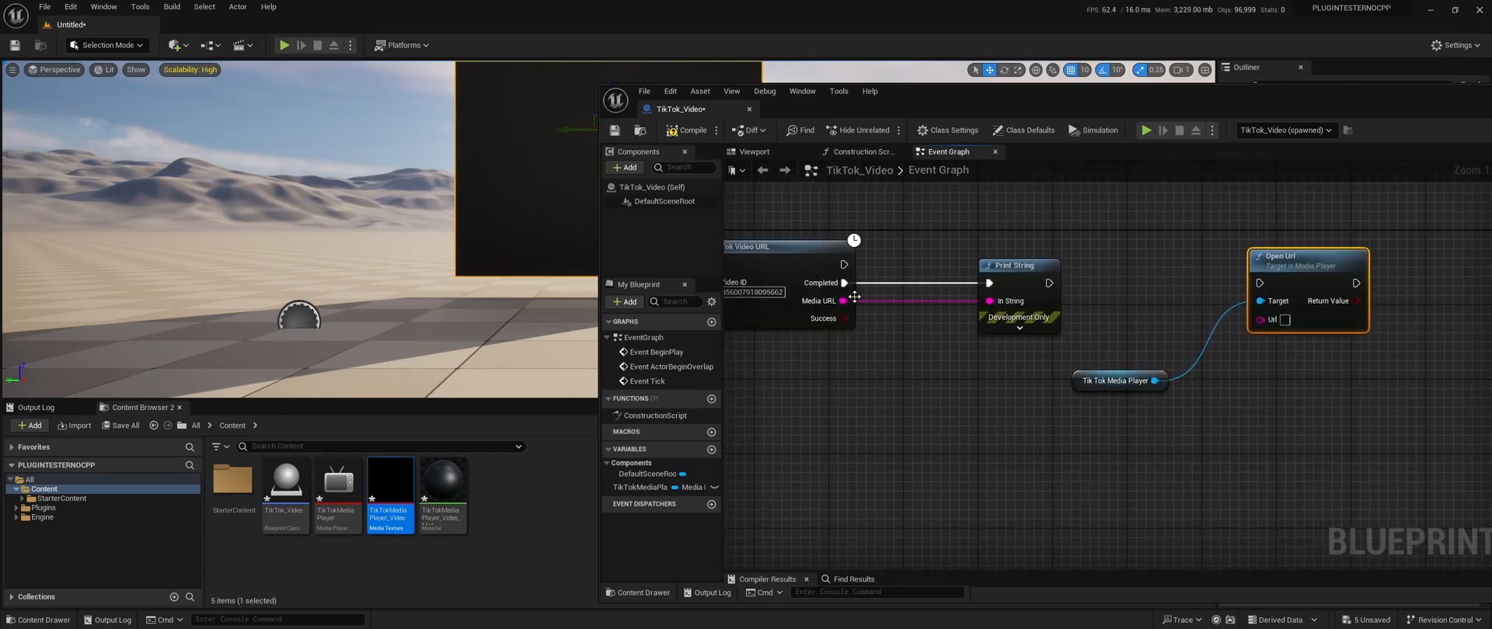
left_click_drag(843, 301, 1259, 320)
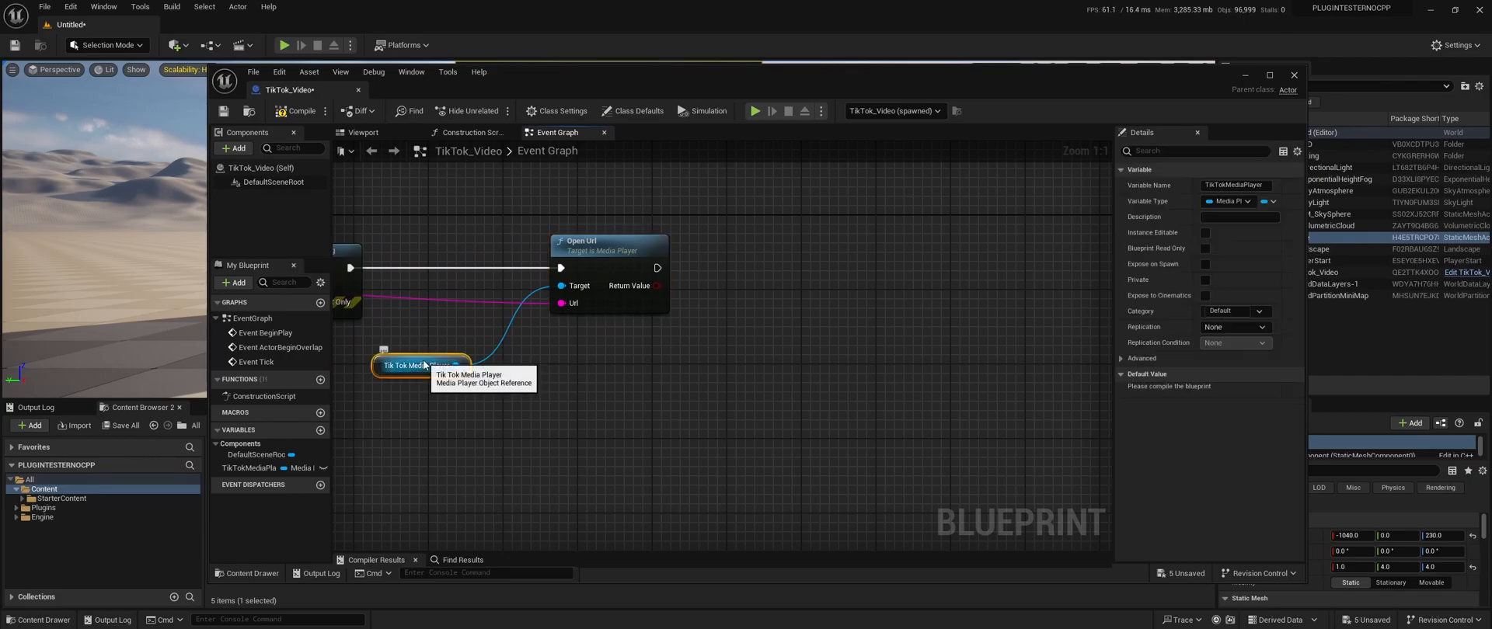
Compile, default the variable to the TikTokMediaPlayer asset, and add a Play node.
left_click(295, 111)
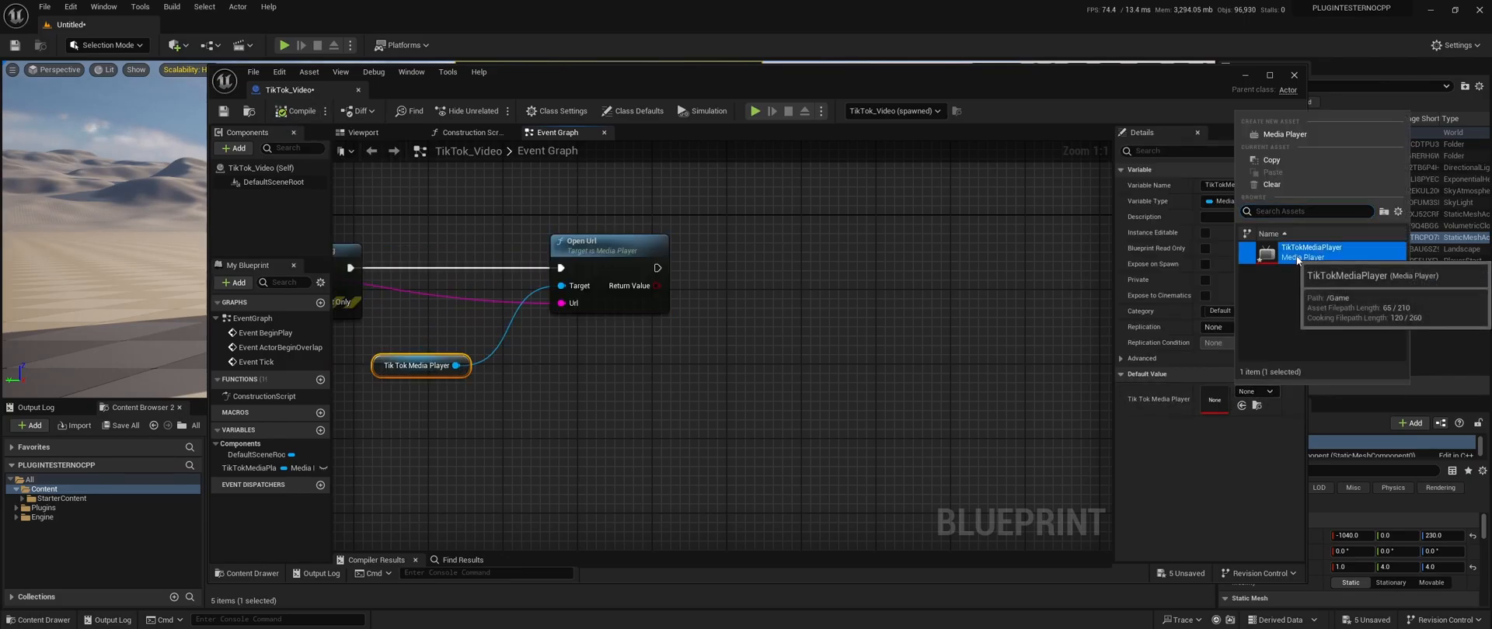
left_click(1311, 247)
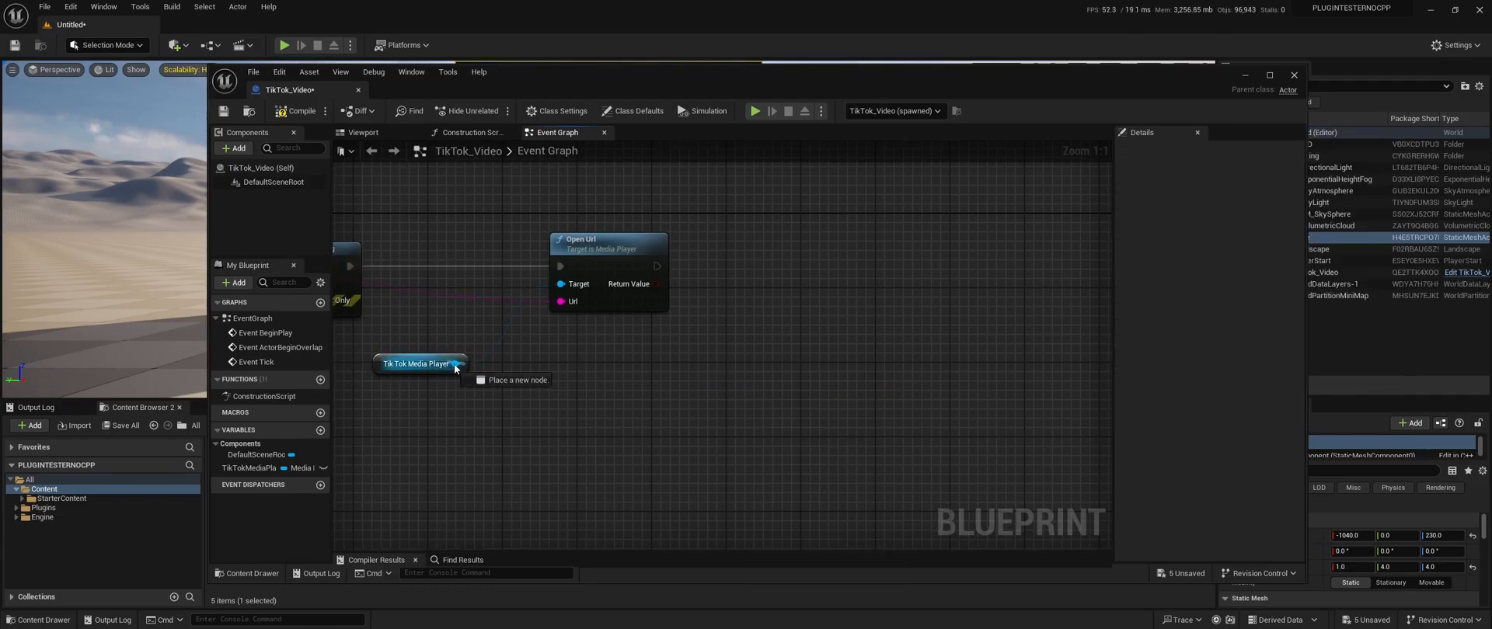
left_click_drag(457, 363, 756, 249)
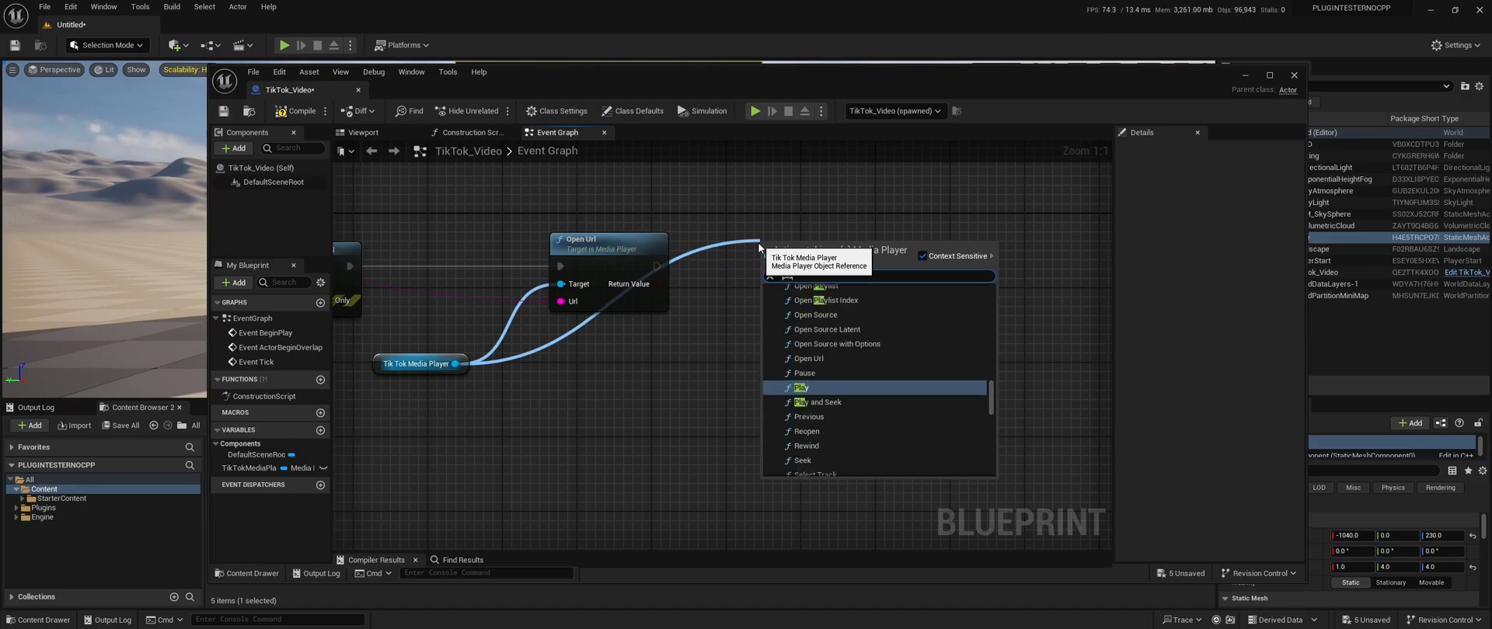
left_click(802, 388)
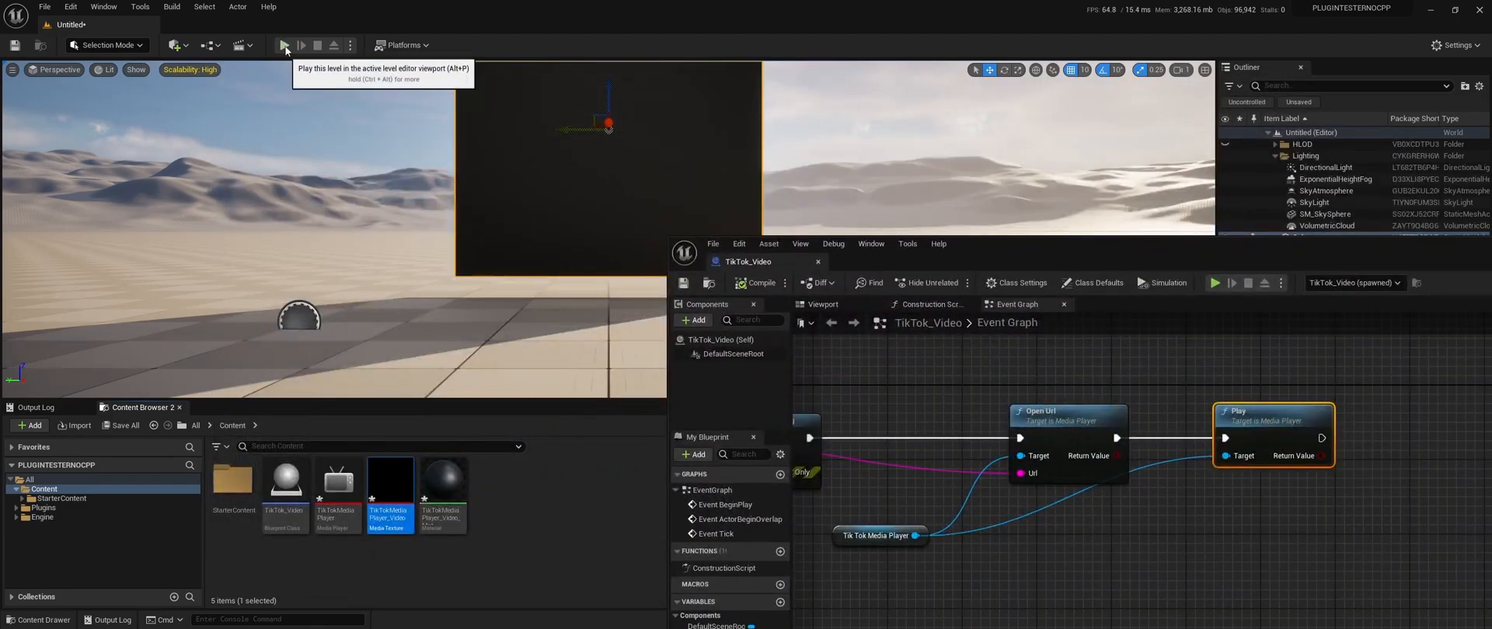
Play the level in editor to watch the TikTok video on the cube.
left_click(285, 45)
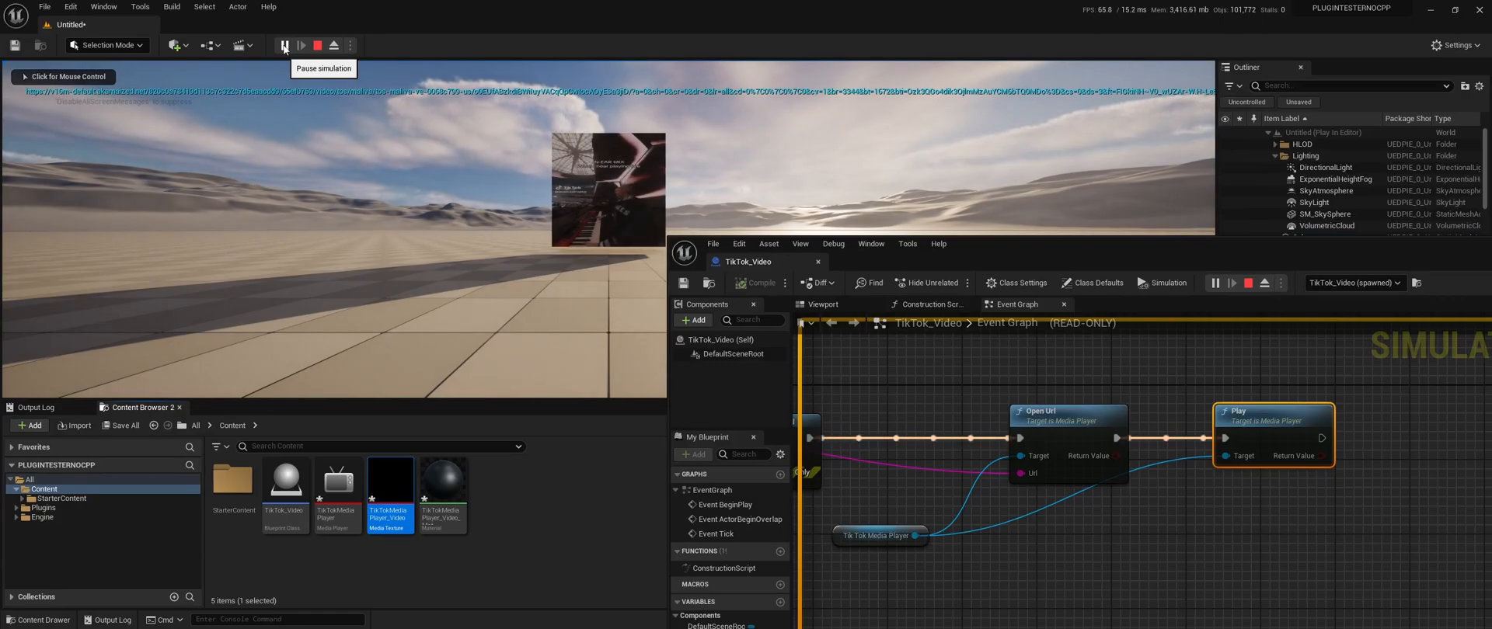
left_click(283, 45)
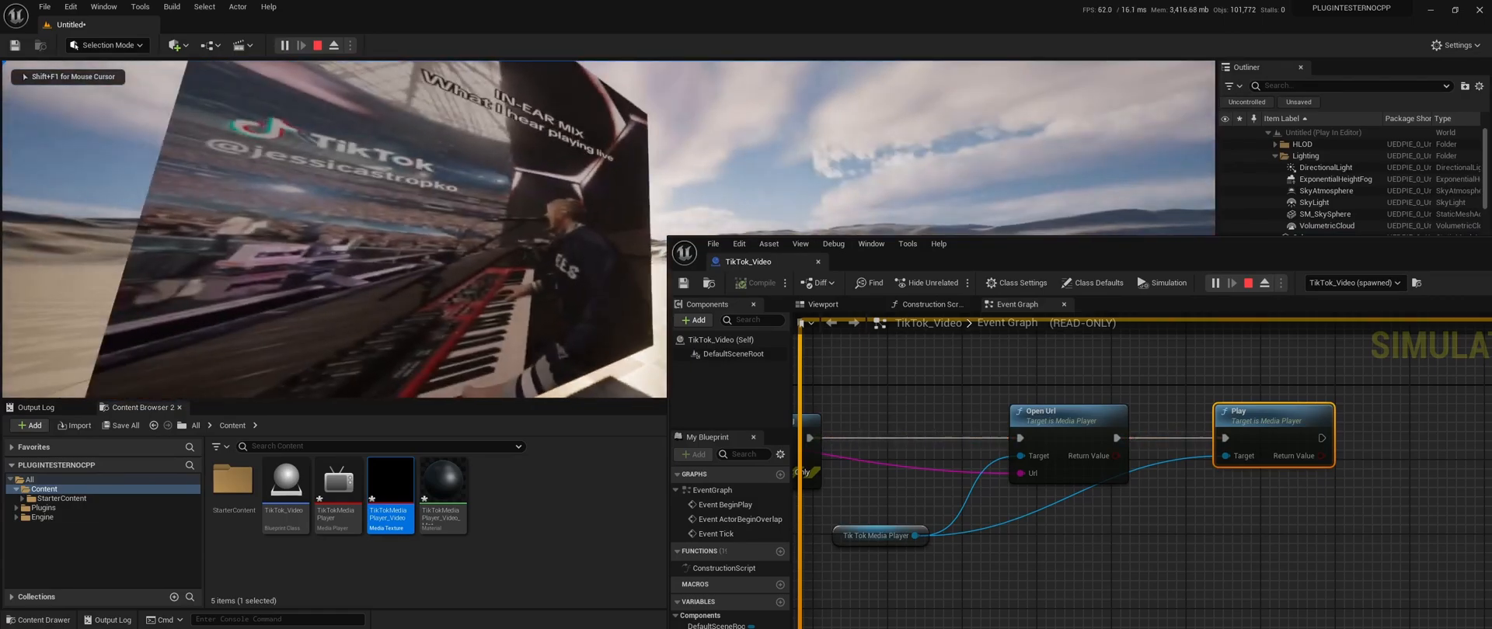